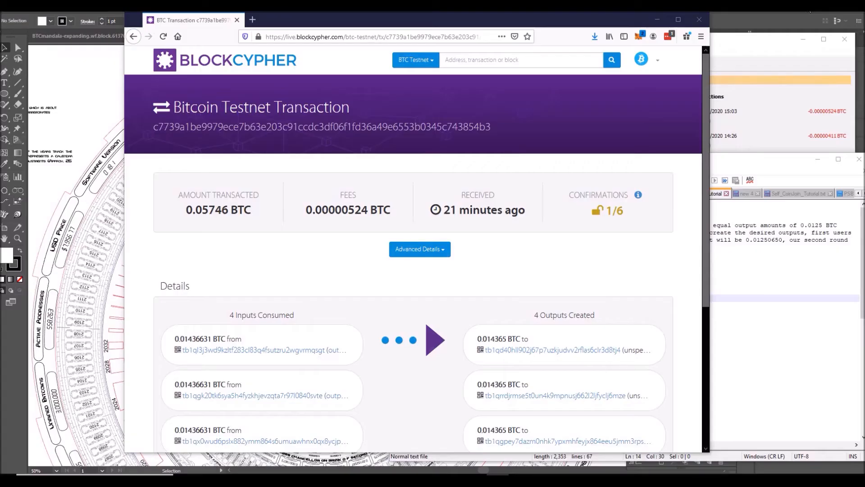
pyautogui.moveTo(321, 331)
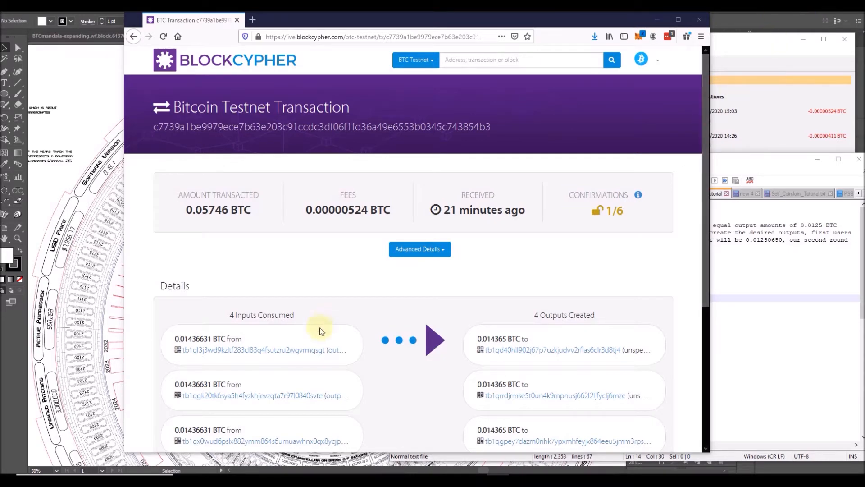
# Review the BlockCypher transaction's four inputs and 0.014365 BTC outputs, then minimize the browser.
pyautogui.scroll(-3)
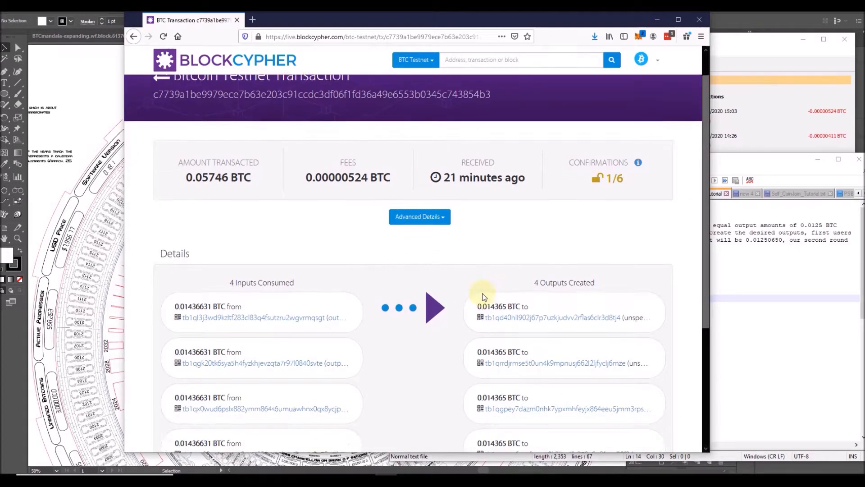
pyautogui.scroll(-3)
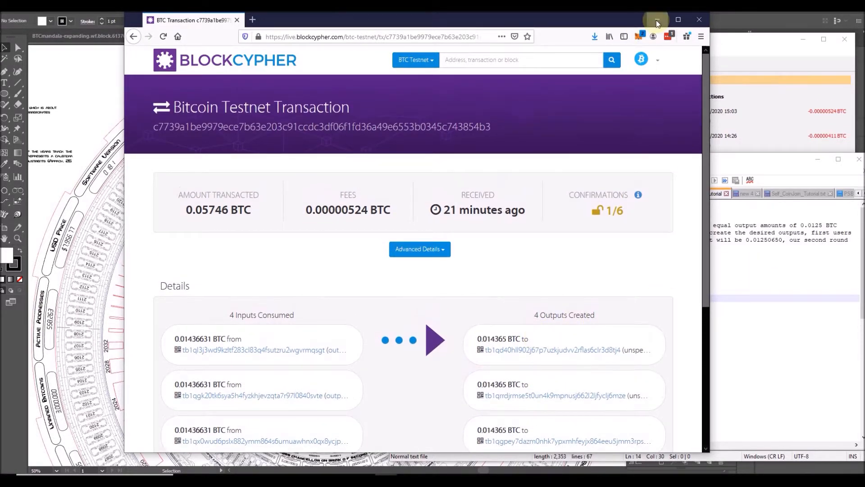
pyautogui.click(659, 19)
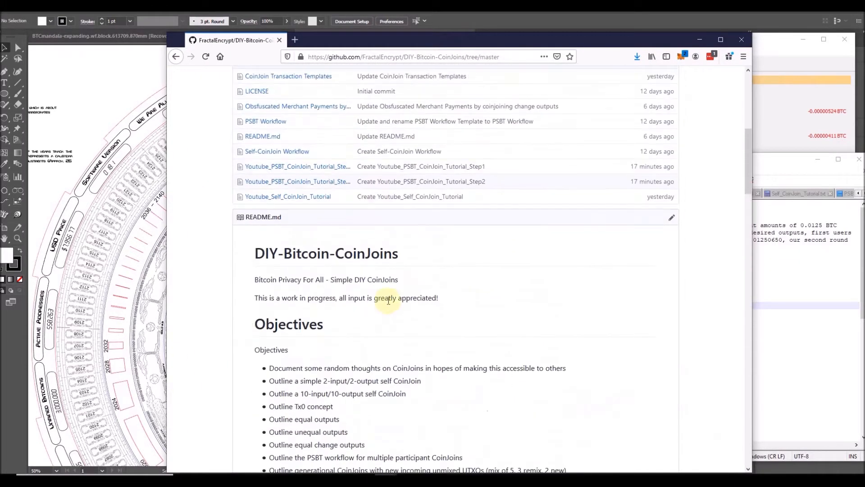
# Scroll to the multi-participant PSBT workflow and select command names such as walletprocesspsbt.
pyautogui.scroll(-3)
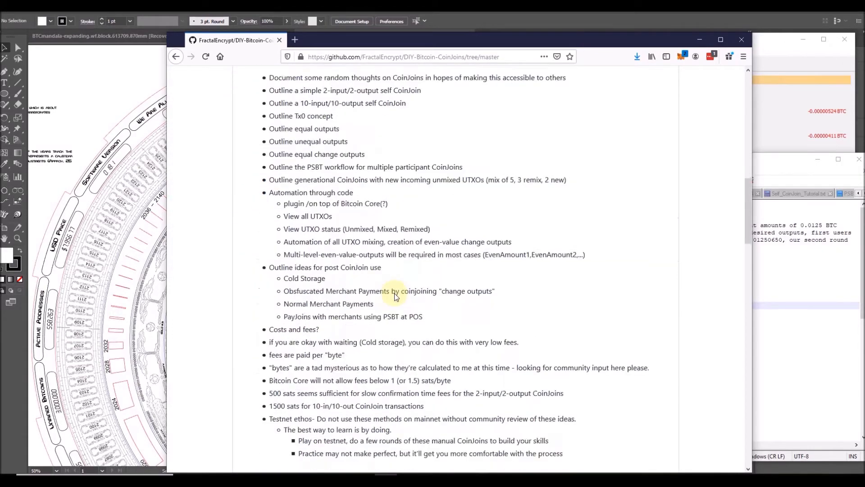
pyautogui.scroll(-3)
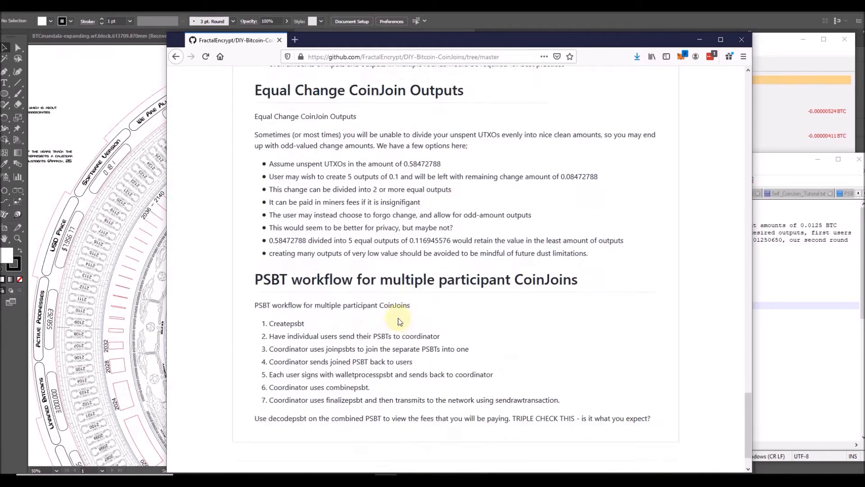
pyautogui.scroll(-3)
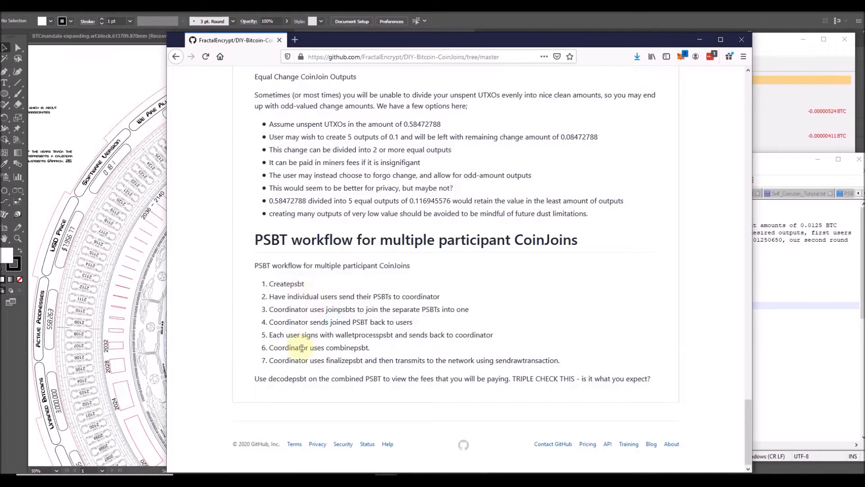
pyautogui.doubleClick(286, 284)
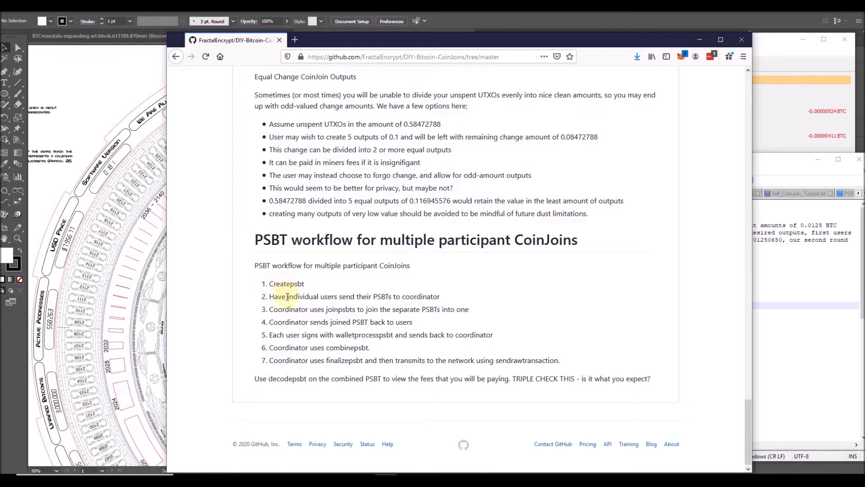
pyautogui.doubleClick(300, 297)
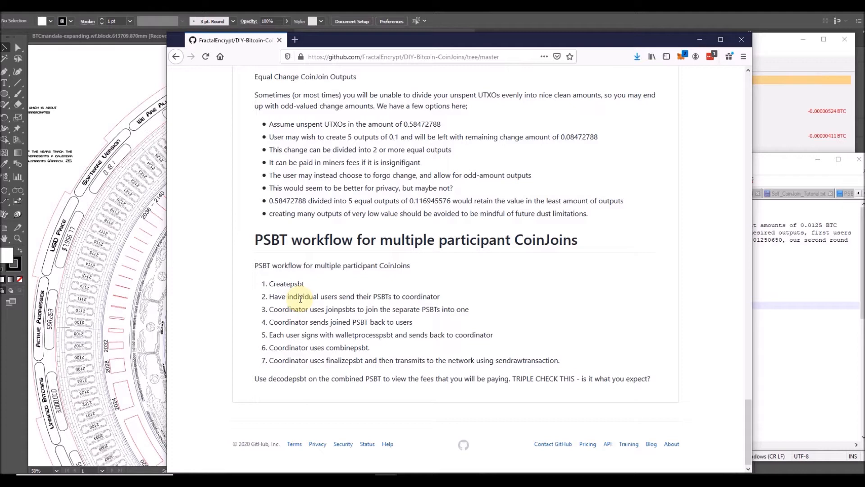
pyautogui.moveTo(347, 291)
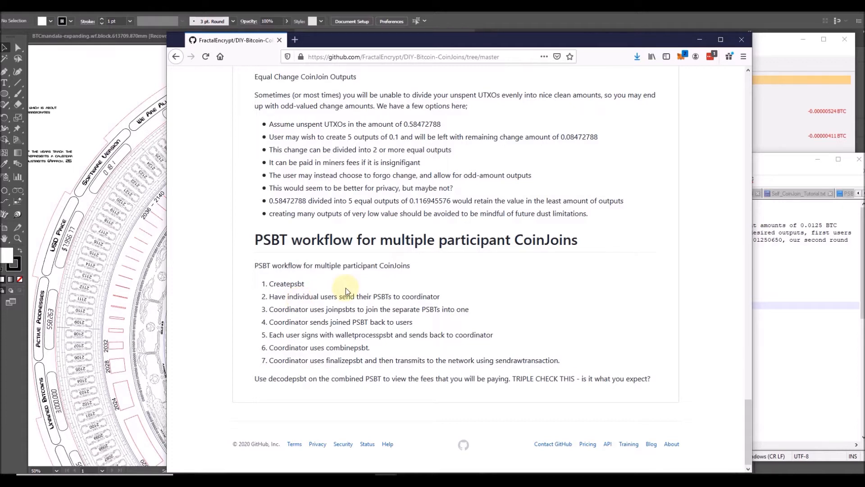
pyautogui.doubleClick(304, 297)
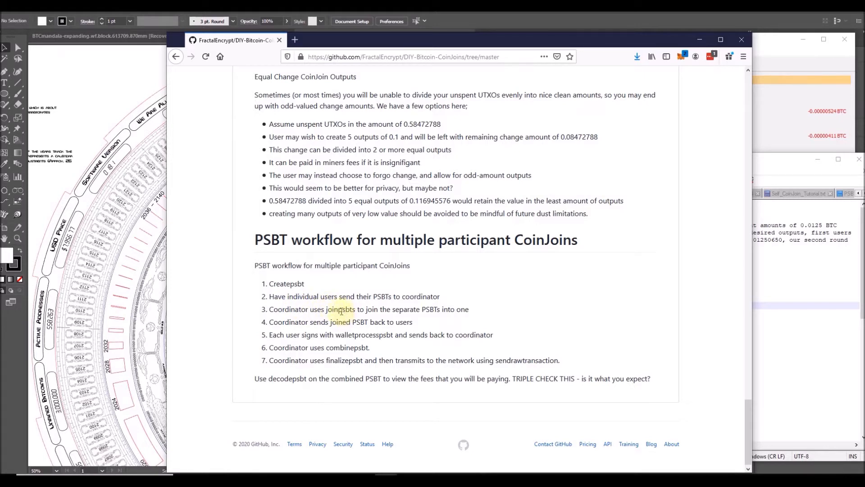
pyautogui.moveTo(319, 330)
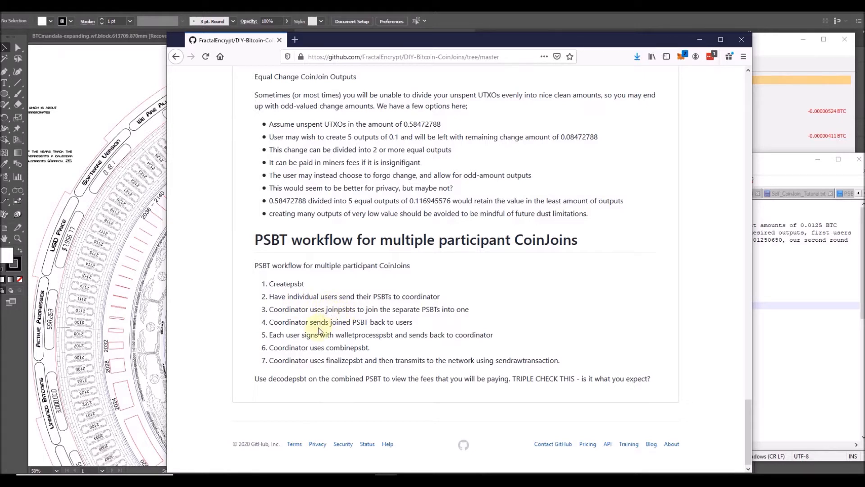
pyautogui.moveTo(323, 331)
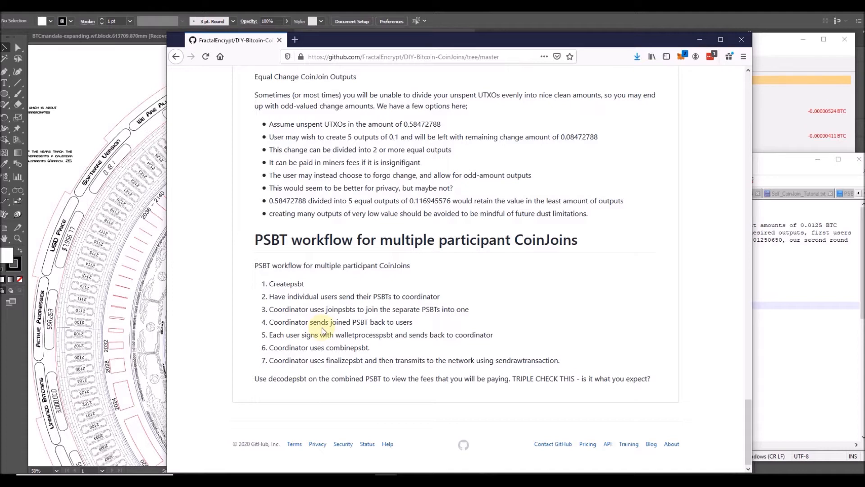
pyautogui.doubleClick(345, 334)
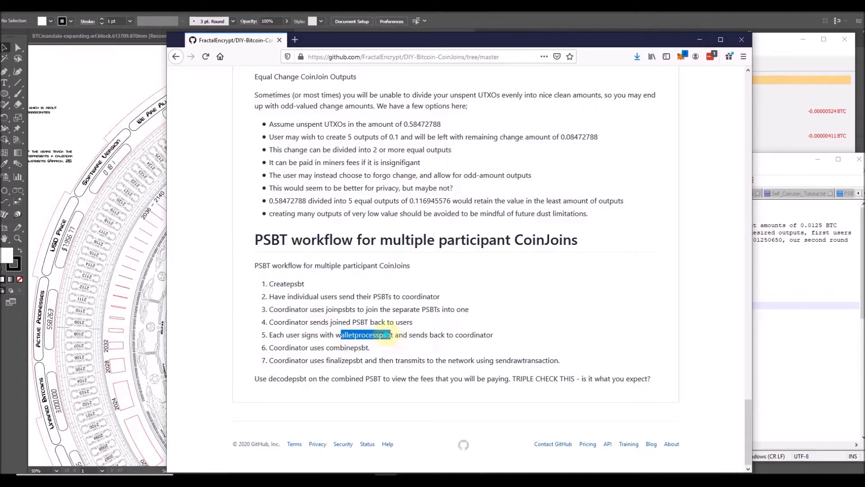
pyautogui.click(386, 335)
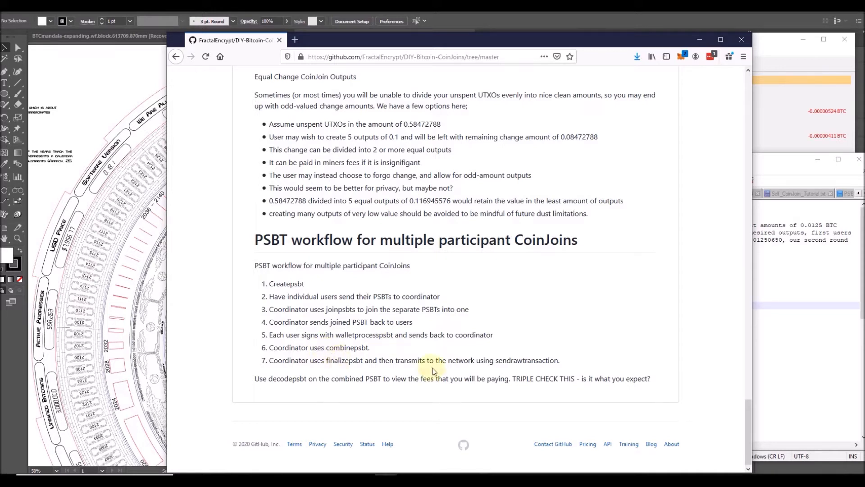
pyautogui.moveTo(486, 357)
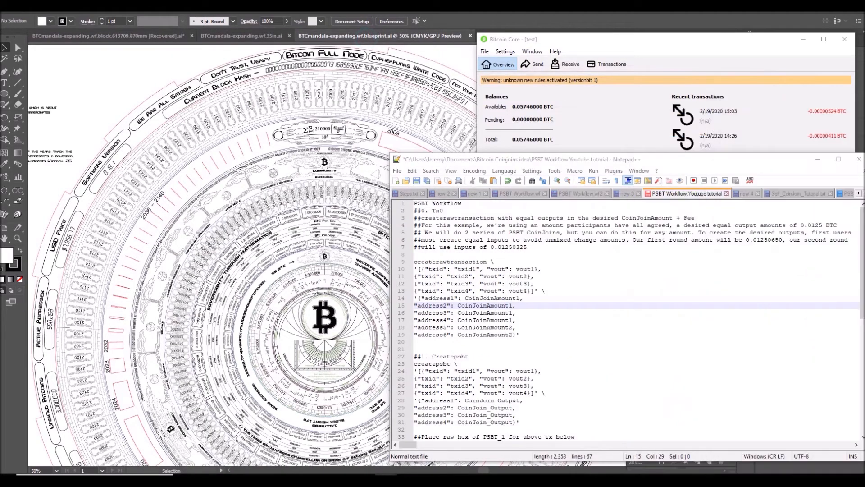
pyautogui.moveTo(617, 294)
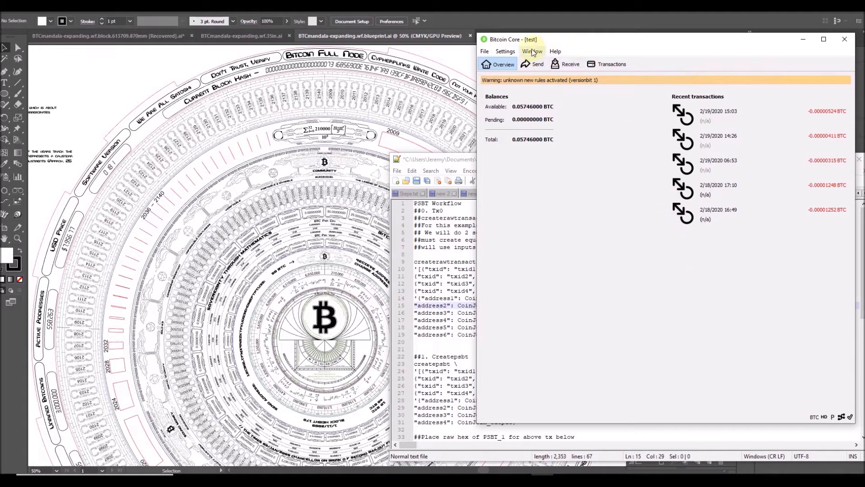
# Choose Console from Bitcoin Core's Window menu.
pyautogui.click(531, 51)
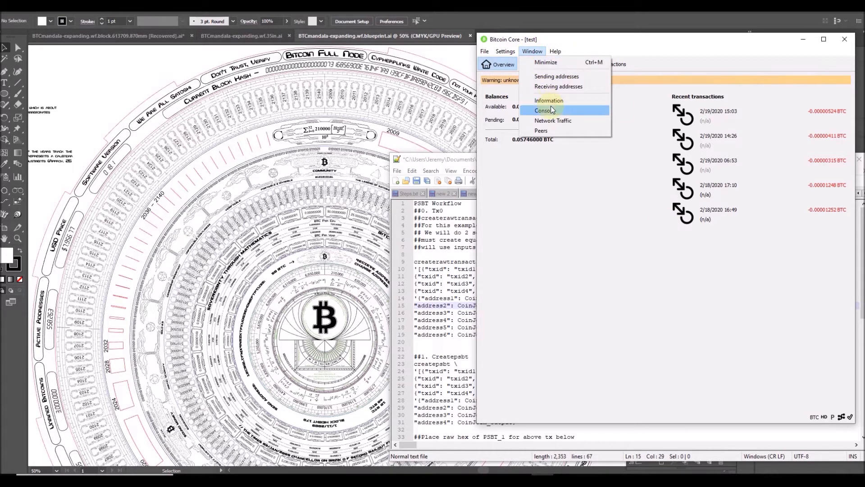
pyautogui.click(544, 110)
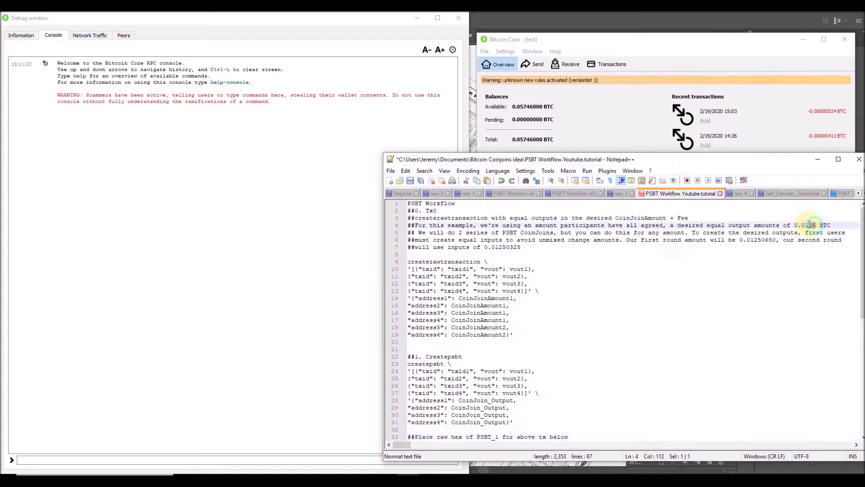
# Select the 0.0125 BTC equal output amount in the tutorial notes.
pyautogui.doubleClick(805, 225)
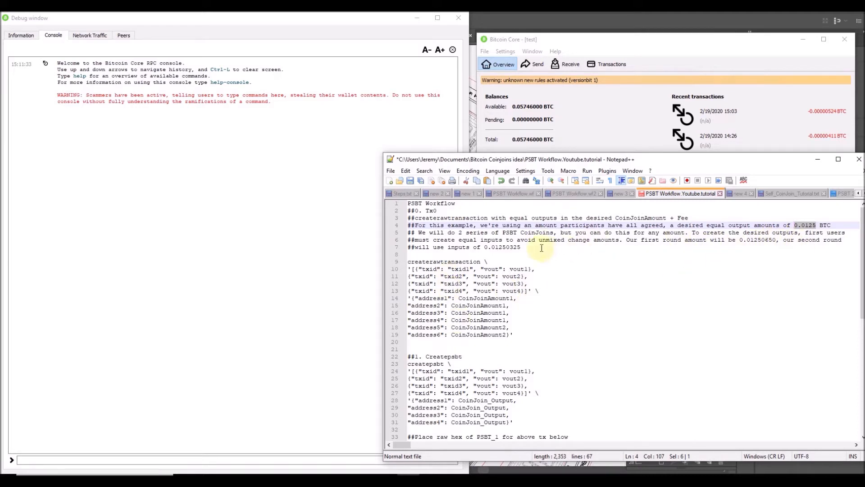
pyautogui.moveTo(743, 240)
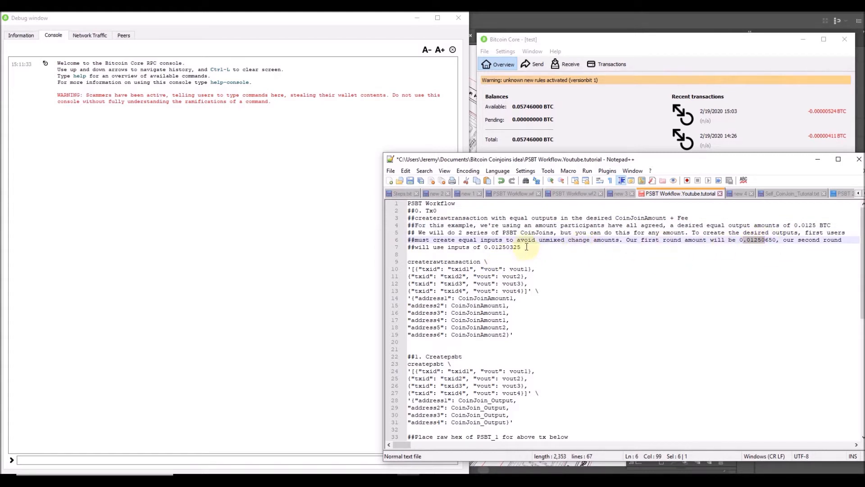
pyautogui.moveTo(706, 242)
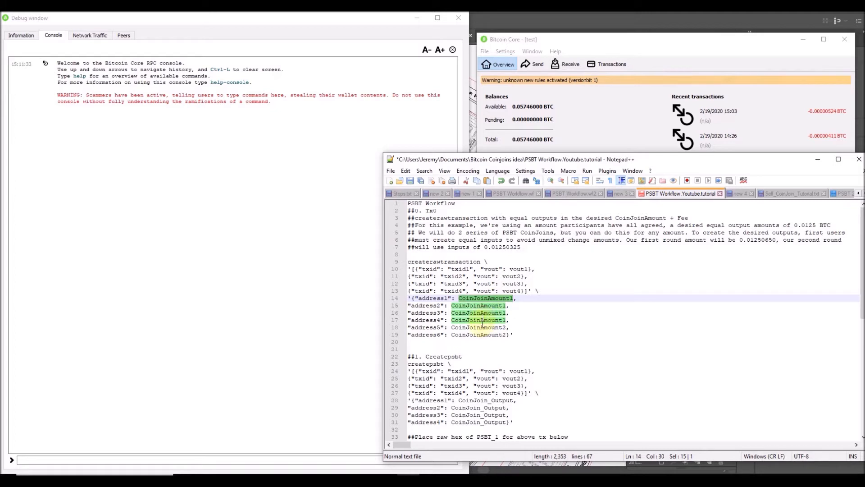
pyautogui.moveTo(519, 196)
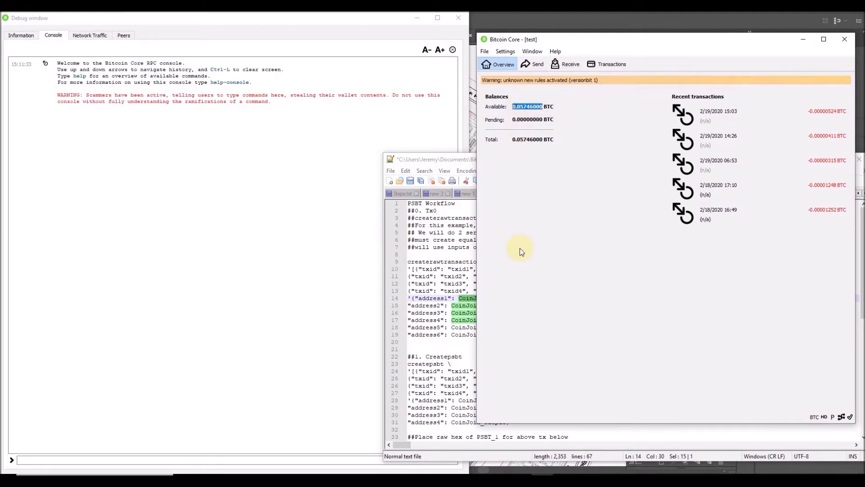
pyautogui.moveTo(491, 197)
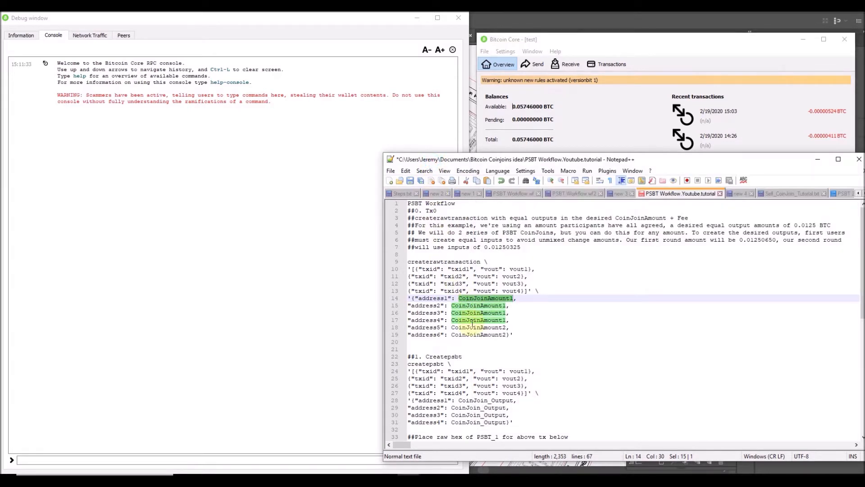
pyautogui.moveTo(481, 334)
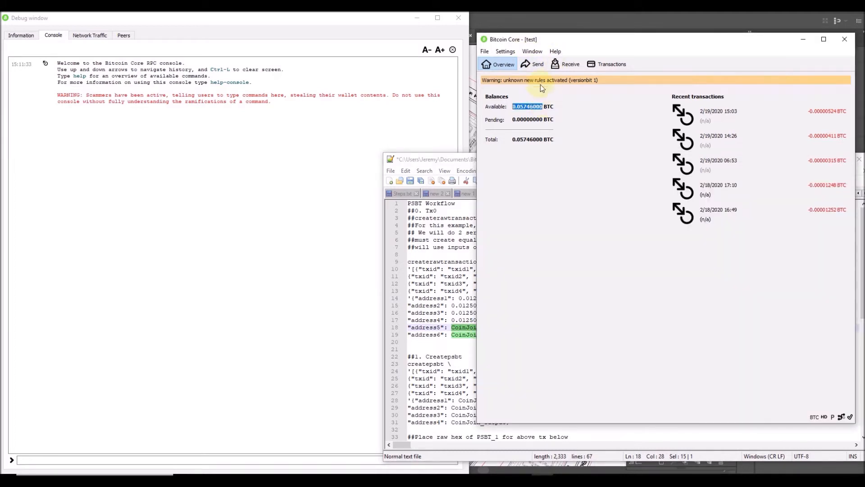
pyautogui.moveTo(568, 383)
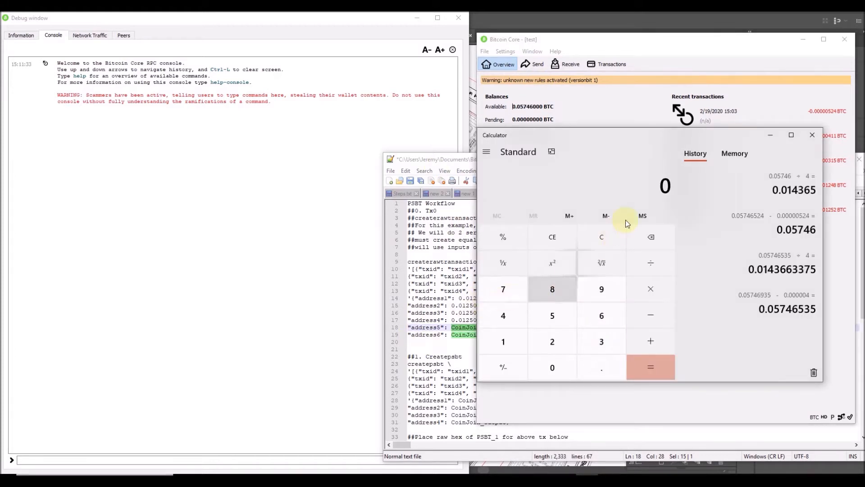
pyautogui.moveTo(571, 112)
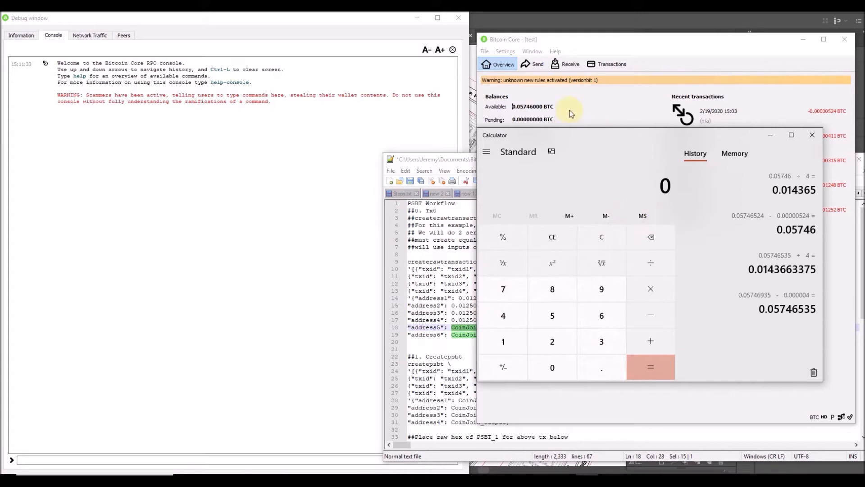
pyautogui.moveTo(375, 255)
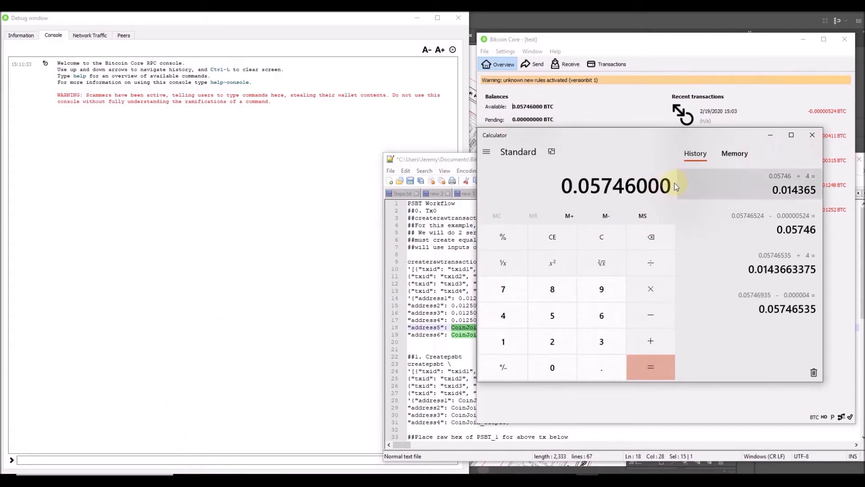
pyautogui.moveTo(674, 316)
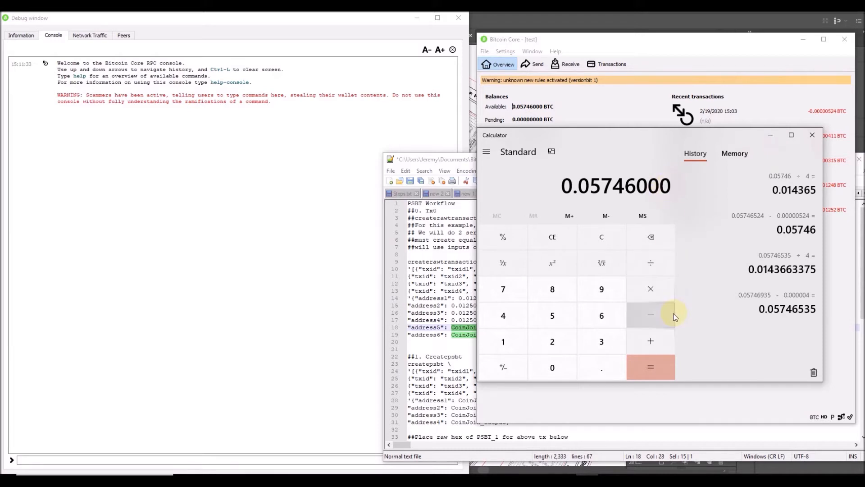
# Compute 0.05746 minus four 0.0125065 outputs and a 0.000005 fee, then halve the remainder.
pyautogui.click(651, 315)
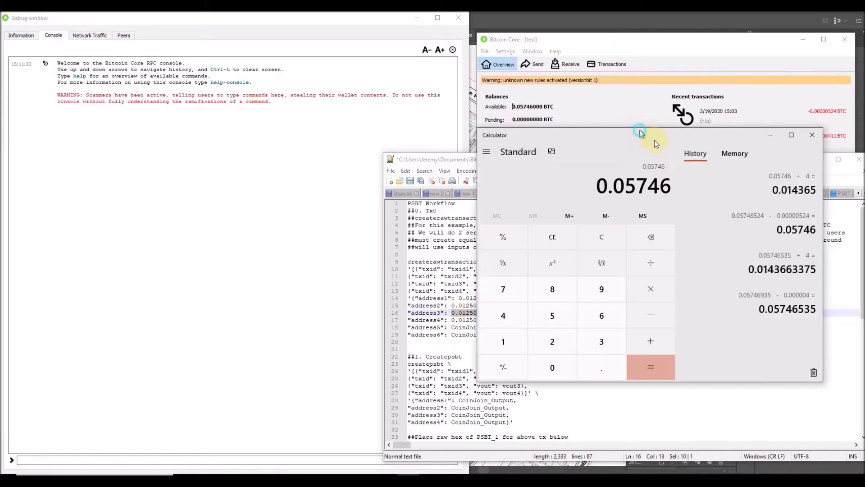
pyautogui.moveTo(650, 324)
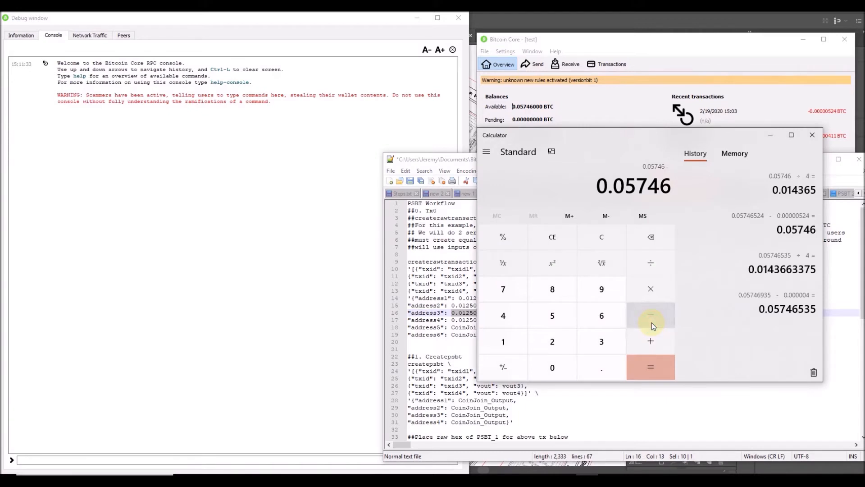
pyautogui.click(650, 315)
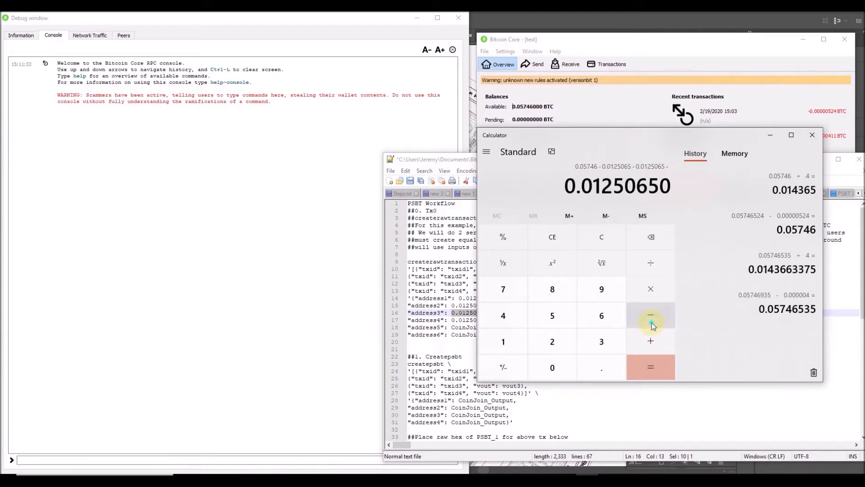
pyautogui.click(650, 367)
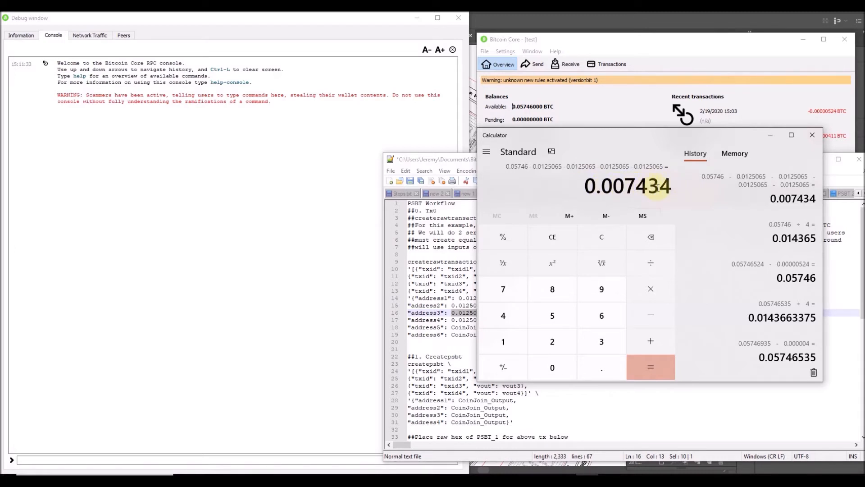
pyautogui.moveTo(655, 207)
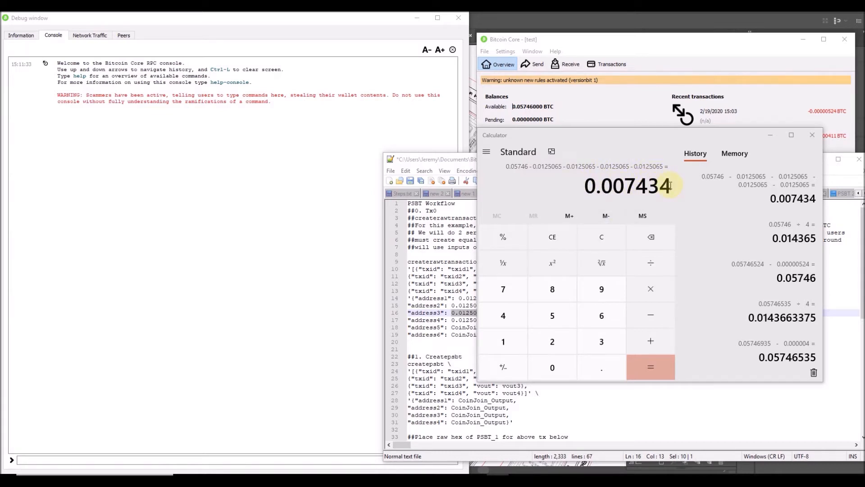
pyautogui.moveTo(618, 187)
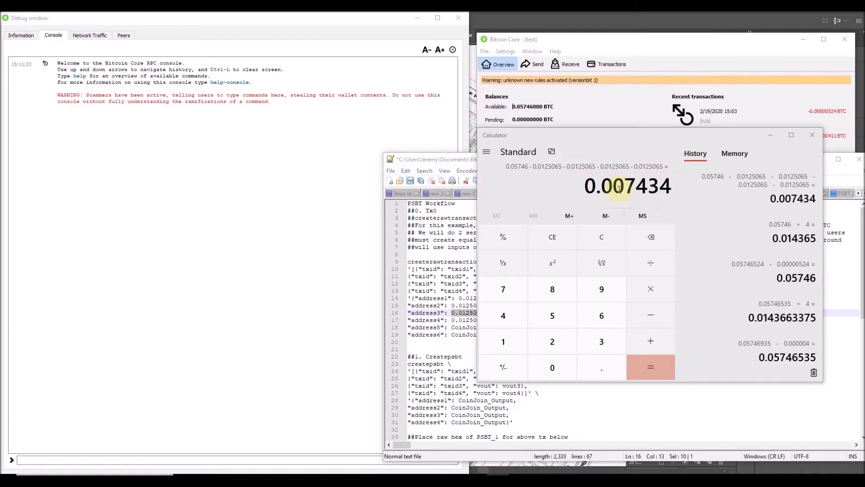
pyautogui.moveTo(570, 204)
pyautogui.write('0.00000')
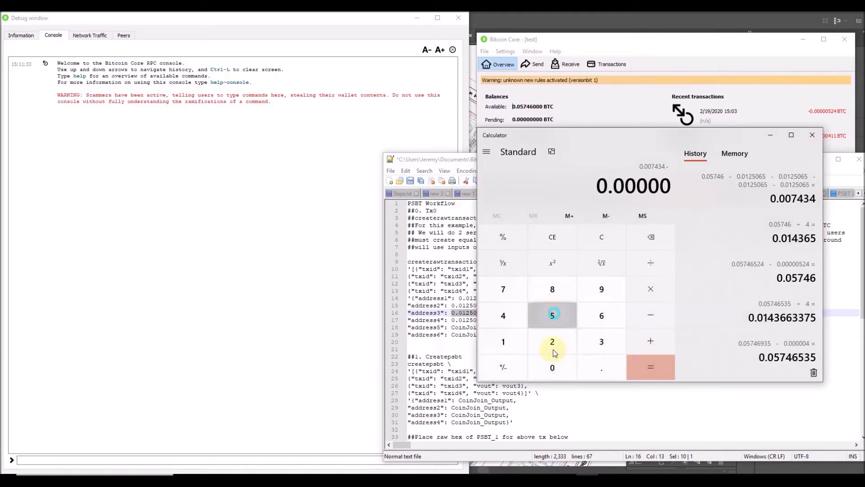
pyautogui.click(650, 367)
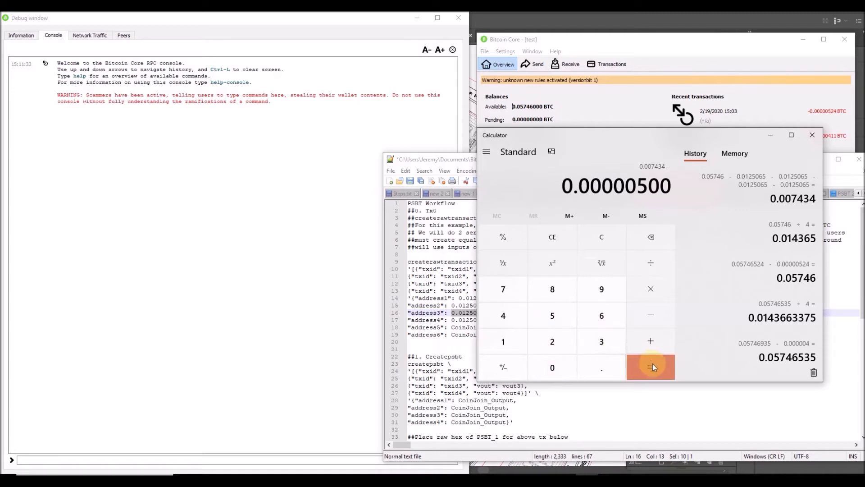
pyautogui.click(650, 366)
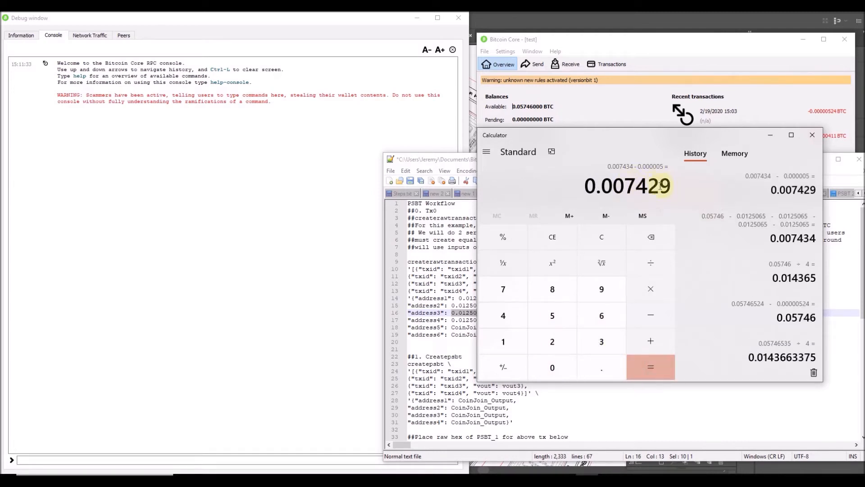
pyautogui.click(552, 341)
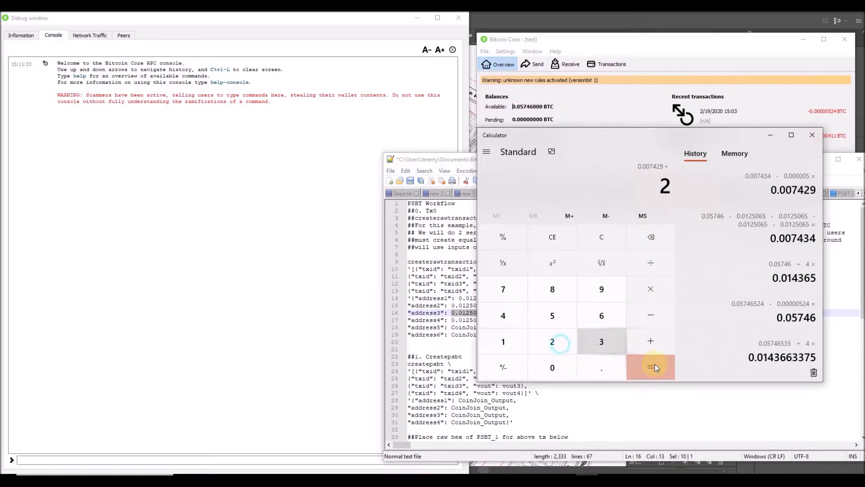
pyautogui.click(651, 367)
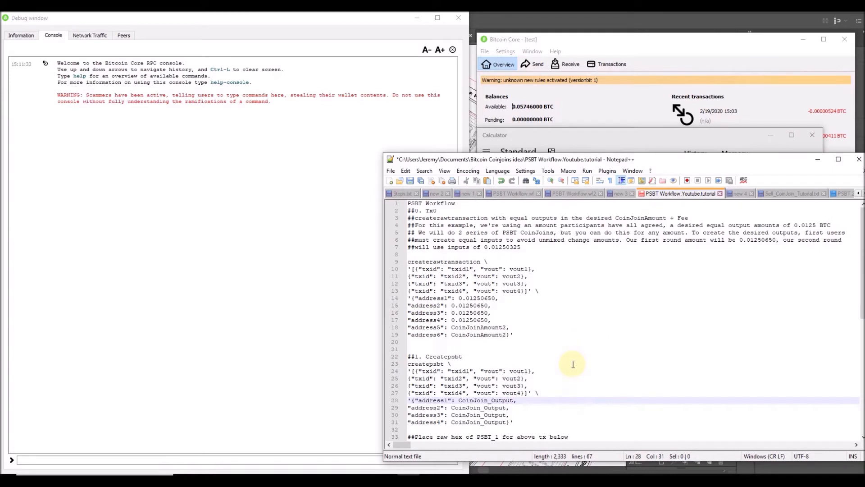
# Replace the CoinJoinAmount2 placeholders for address5 and address6 with 0.0037145.
pyautogui.doubleClick(479, 328)
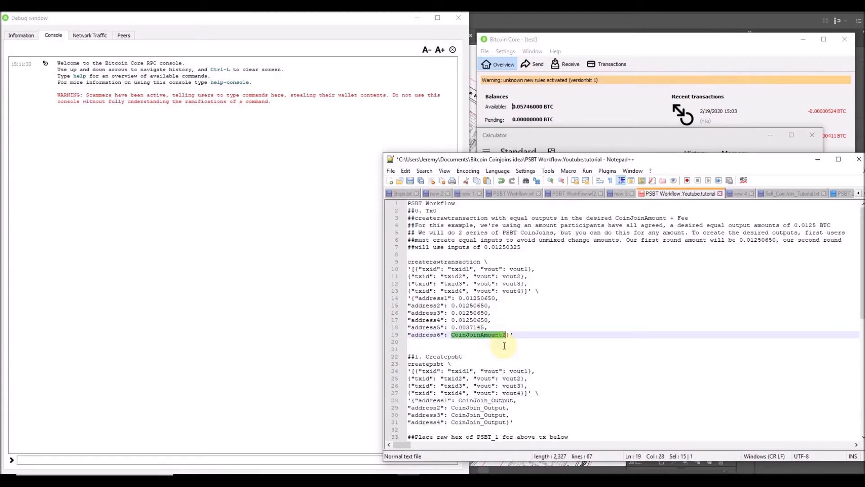
pyautogui.write("0.0037145}'")
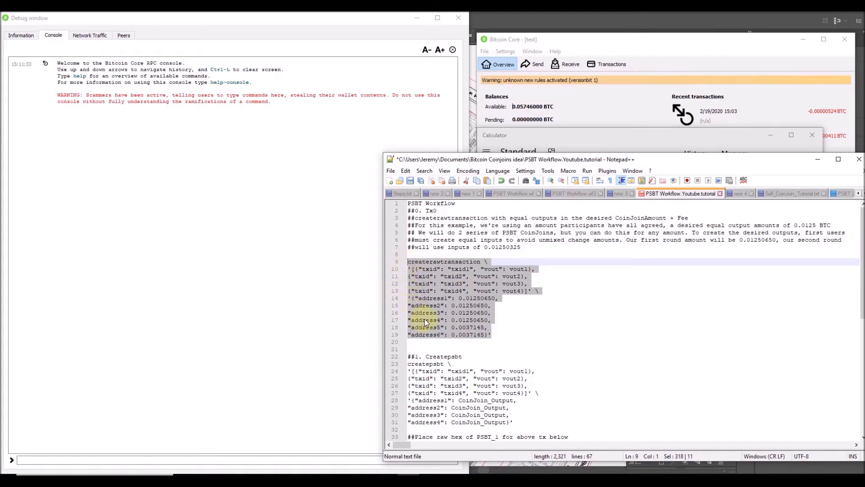
pyautogui.click(476, 327)
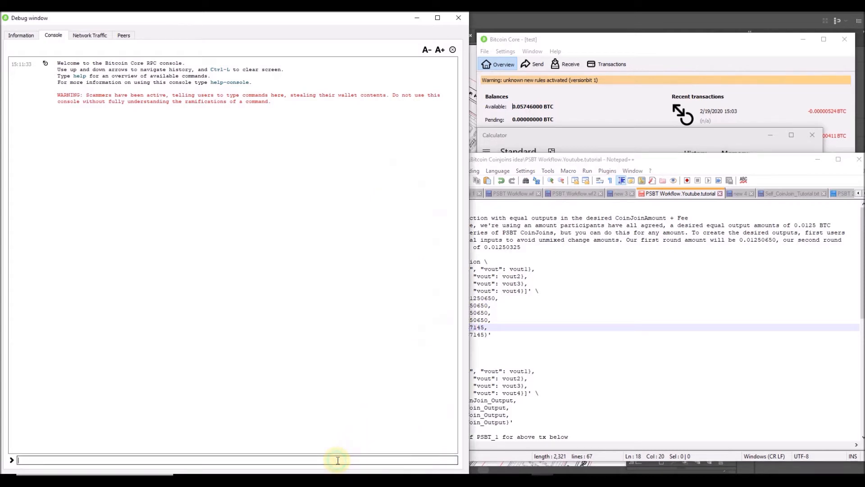
pyautogui.moveTo(417, 279)
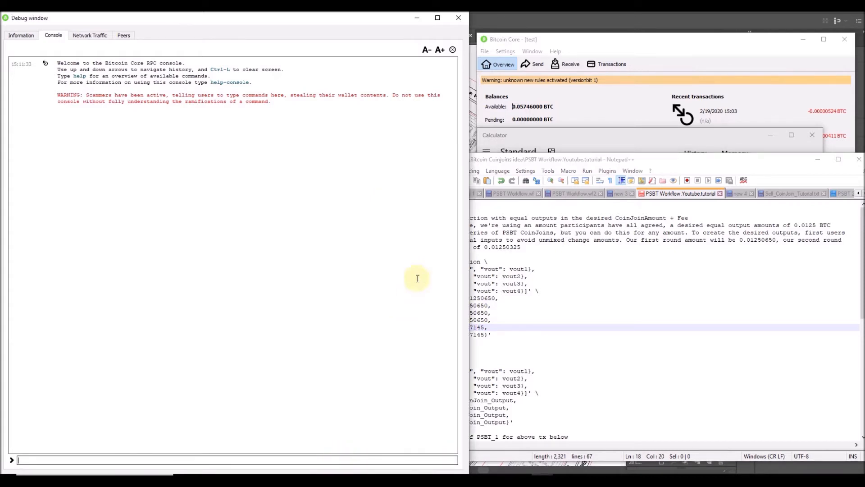
pyautogui.moveTo(787, 182)
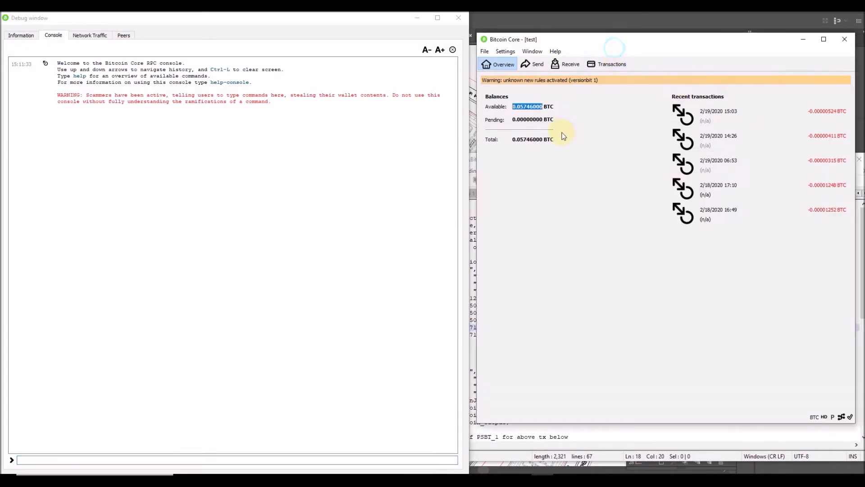
# Run listunspent in the Bitcoin Core console.
pyautogui.click(220, 461)
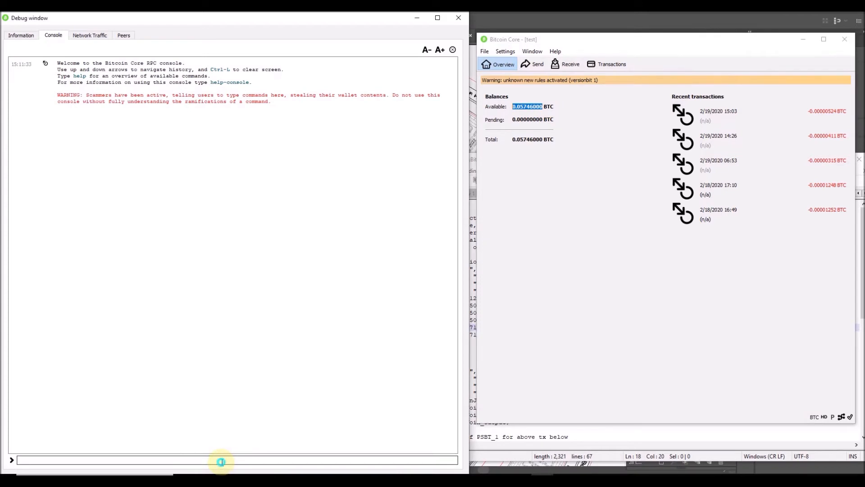
pyautogui.write('listun')
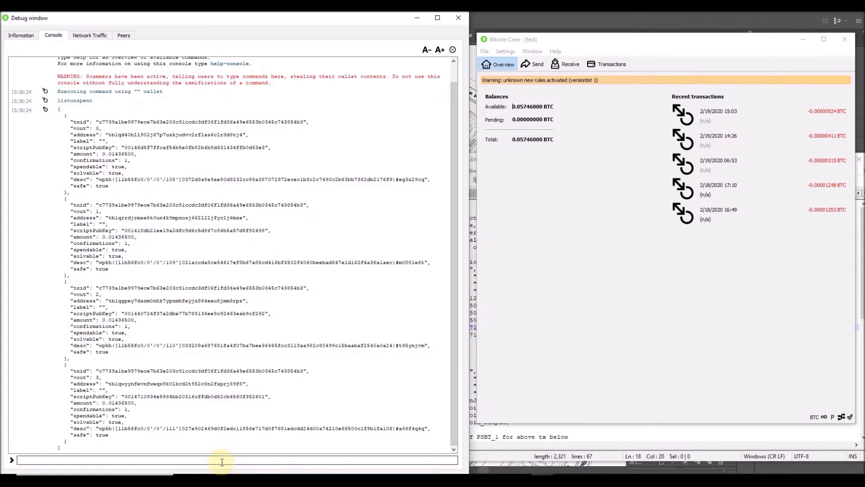
pyautogui.doubleClick(107, 205)
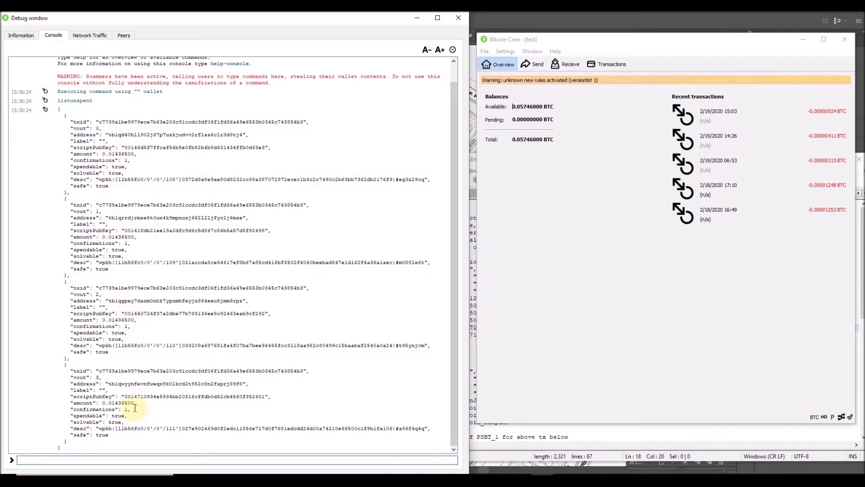
# Select the shared transaction id of the four 0.014365 BTC unspent outputs.
pyautogui.doubleClick(119, 403)
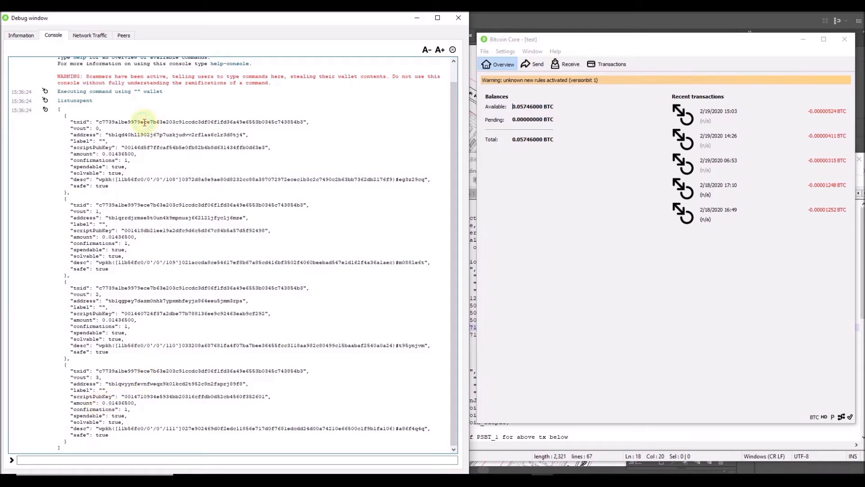
pyautogui.doubleClick(144, 121)
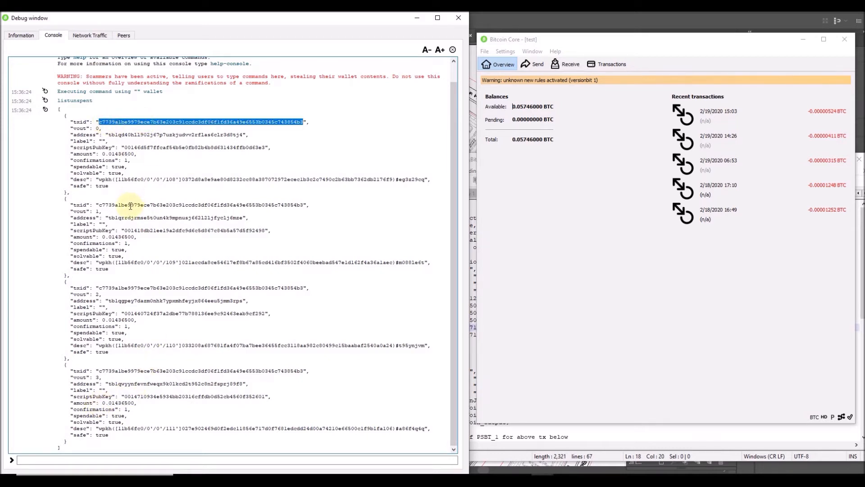
pyautogui.doubleClick(189, 287)
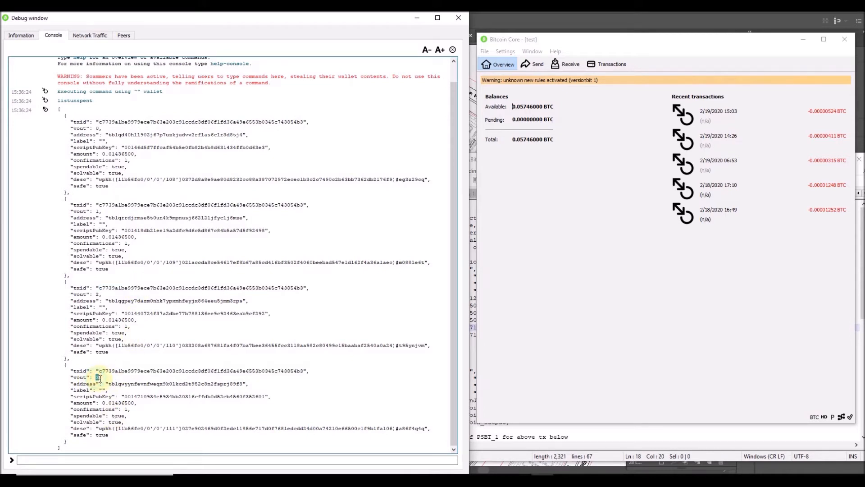
pyautogui.doubleClick(176, 383)
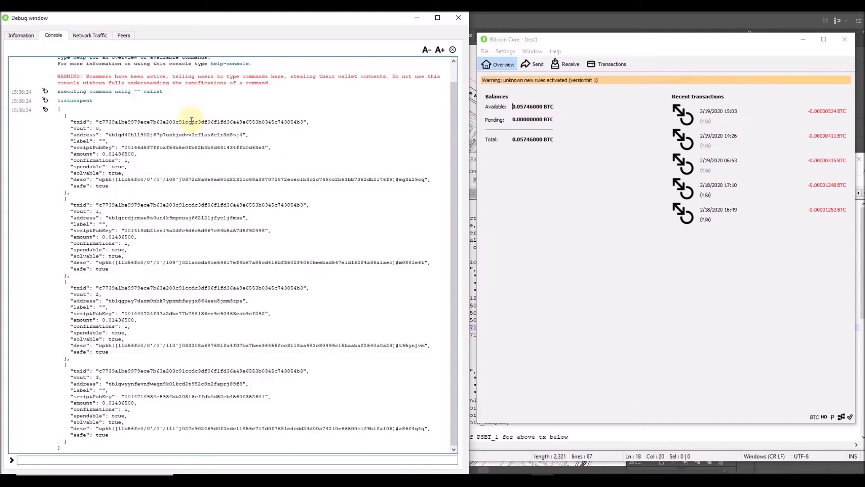
pyautogui.doubleClick(190, 122)
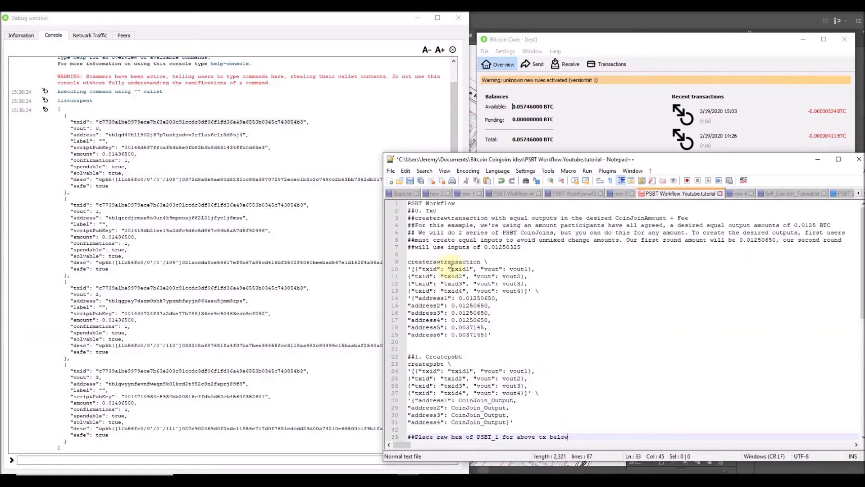
# Paste txid c7739a1b…54b3 into the template's four inputs with vouts 0–3.
pyautogui.write('c7739a1be9979ece7b63e203c91ccdc3df06f1fd36a49e6553b0345c743854b3')
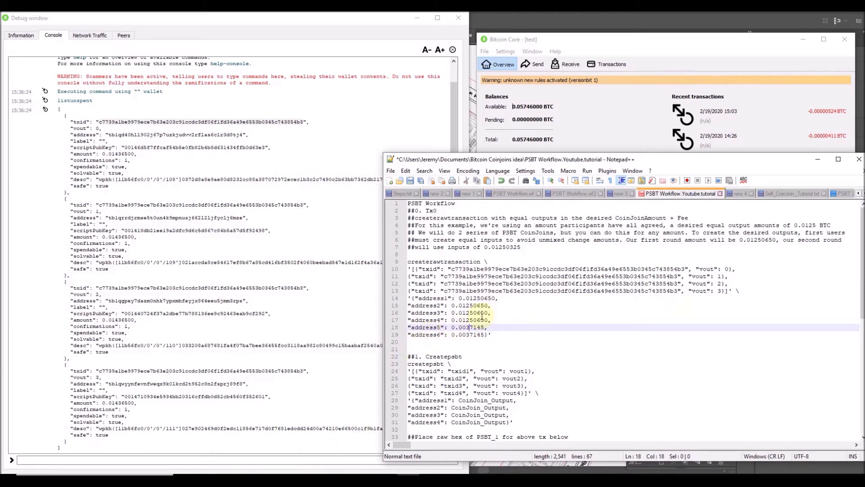
pyautogui.scroll(-3)
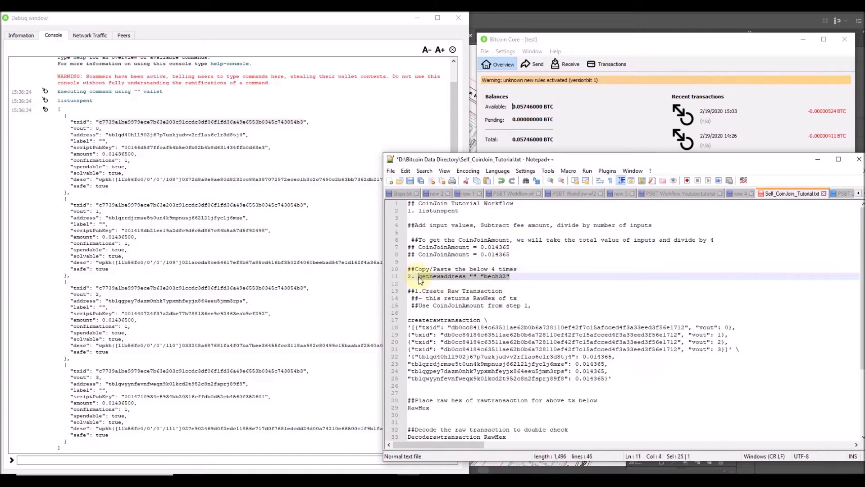
# Generate new addresses with getnewaddress "" "bech32" and select the first one.
pyautogui.click(681, 193)
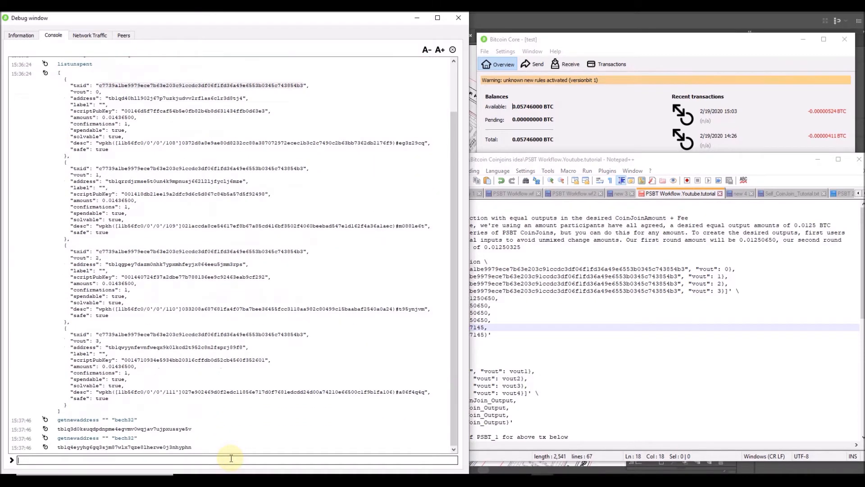
pyautogui.write('getnewaddress "" "bech32"')
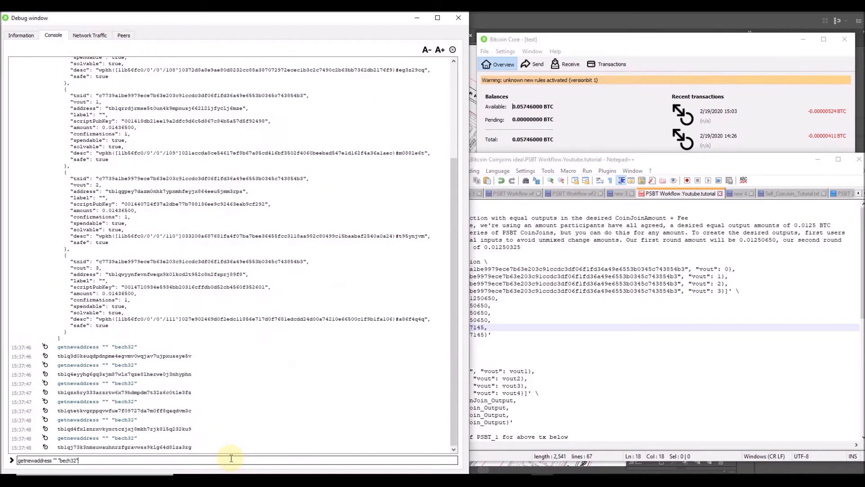
pyautogui.press('Return')
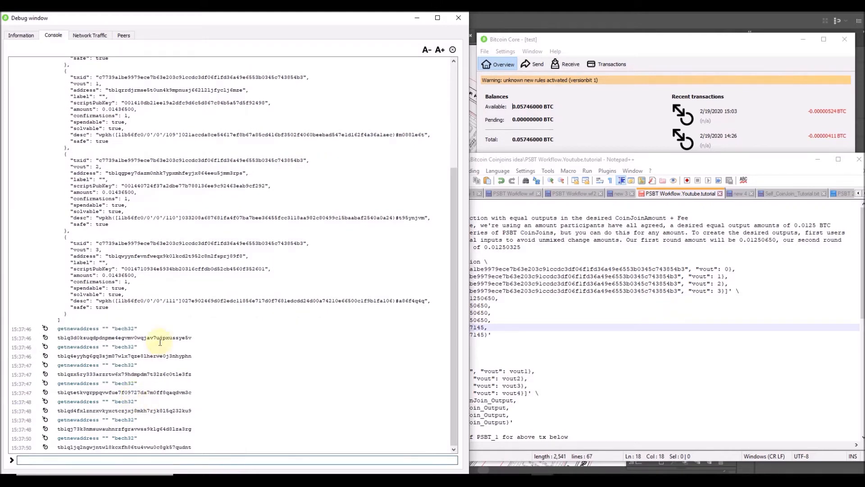
pyautogui.doubleClick(118, 337)
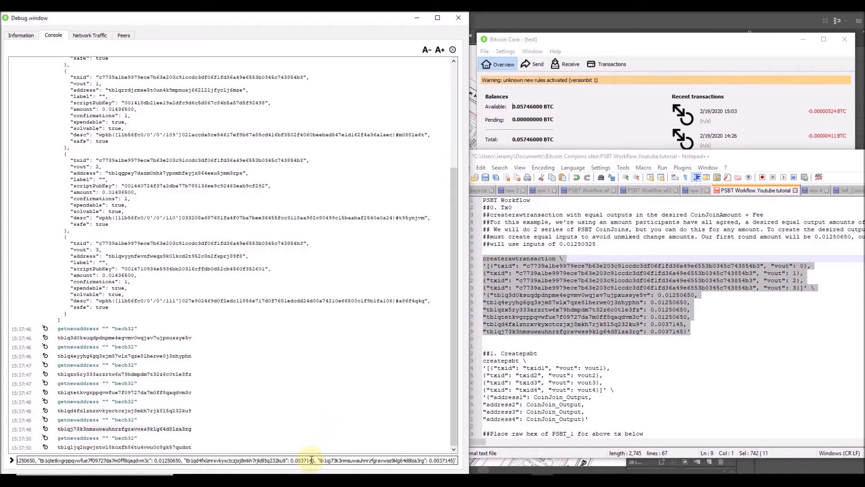
# Create and decode the six-output raw transaction, then sign it with signrawtransactionwithwallet.
pyautogui.press('Return')
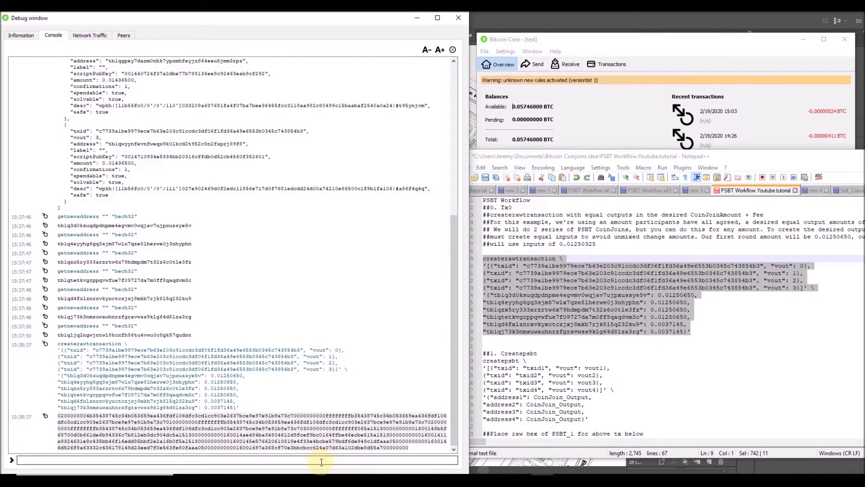
pyautogui.write('deco')
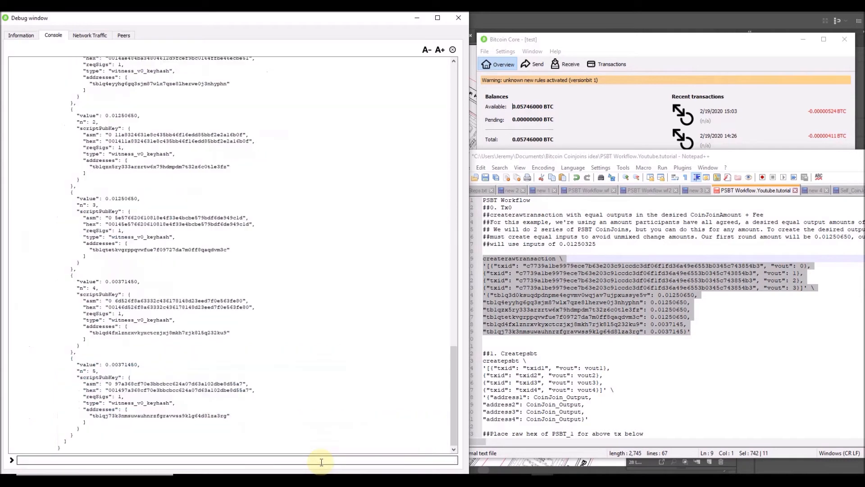
pyautogui.moveTo(216, 340)
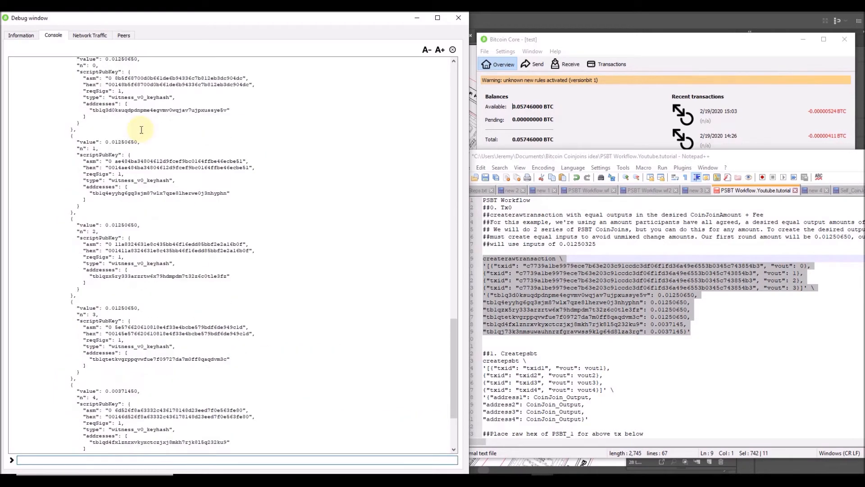
pyautogui.scroll(-3)
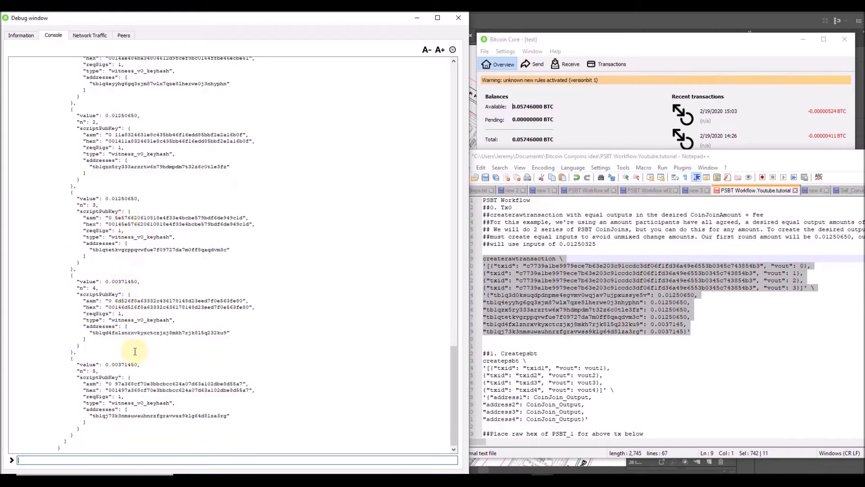
pyautogui.moveTo(230, 409)
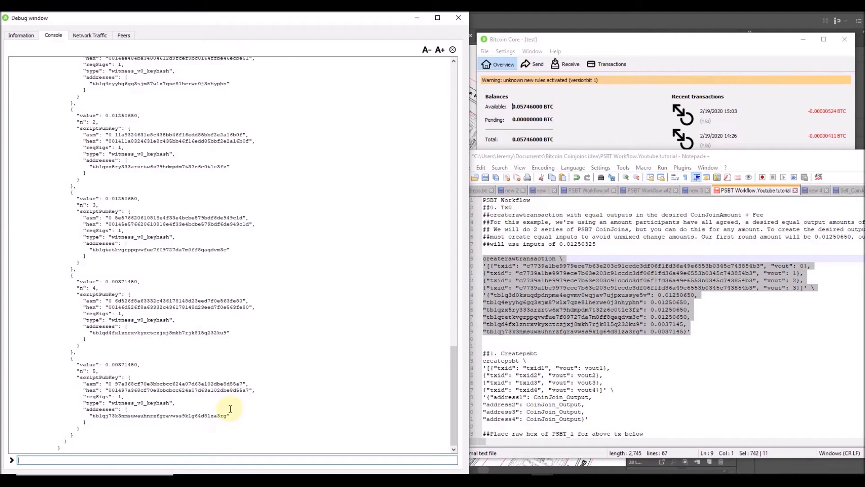
pyautogui.moveTo(287, 463)
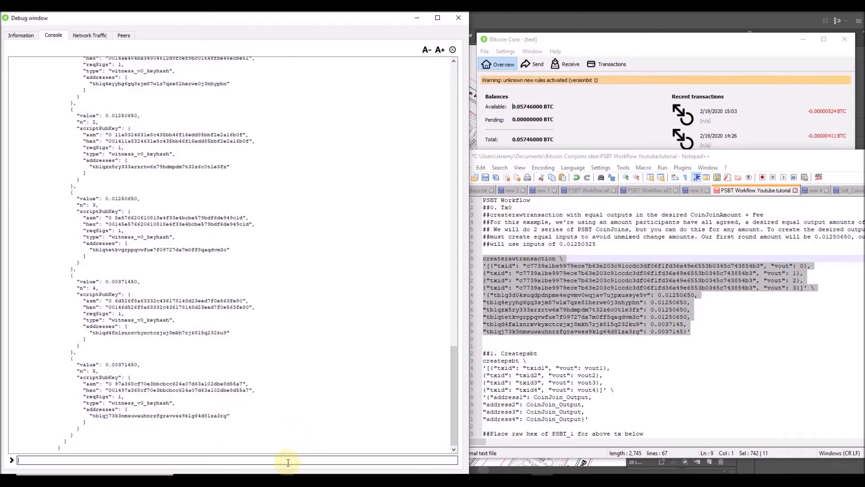
pyautogui.write('sign')
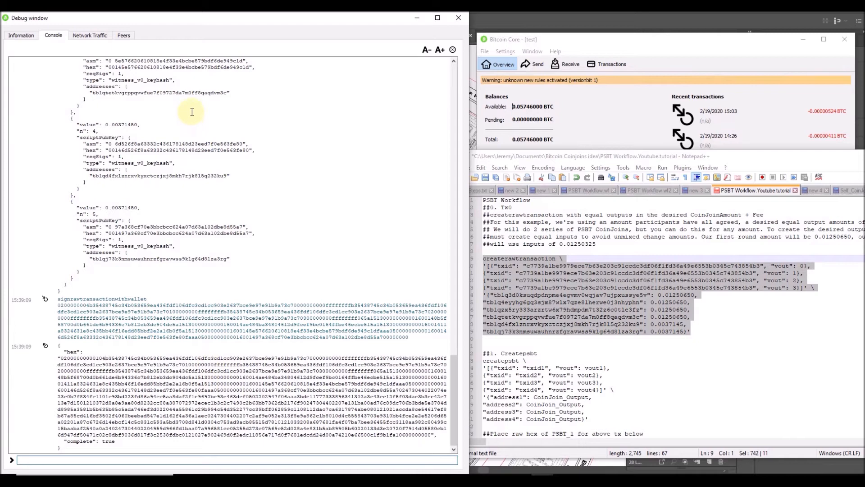
pyautogui.moveTo(186, 109)
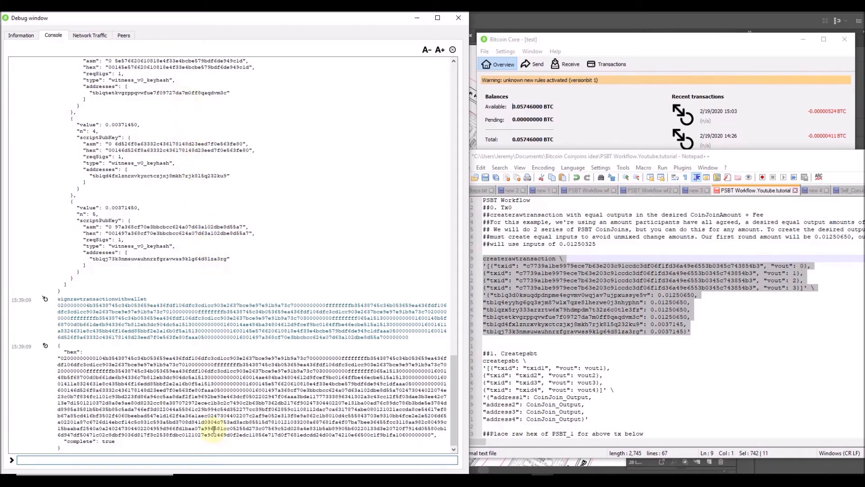
# Copy the signed transaction hex from the console and broadcast it with a send command.
pyautogui.moveTo(59, 351); pyautogui.dragTo(433, 434)
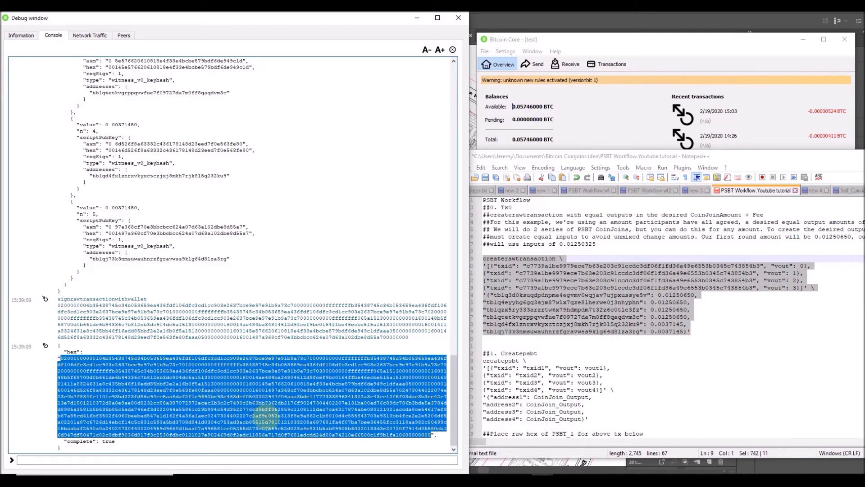
pyautogui.moveTo(541, 343)
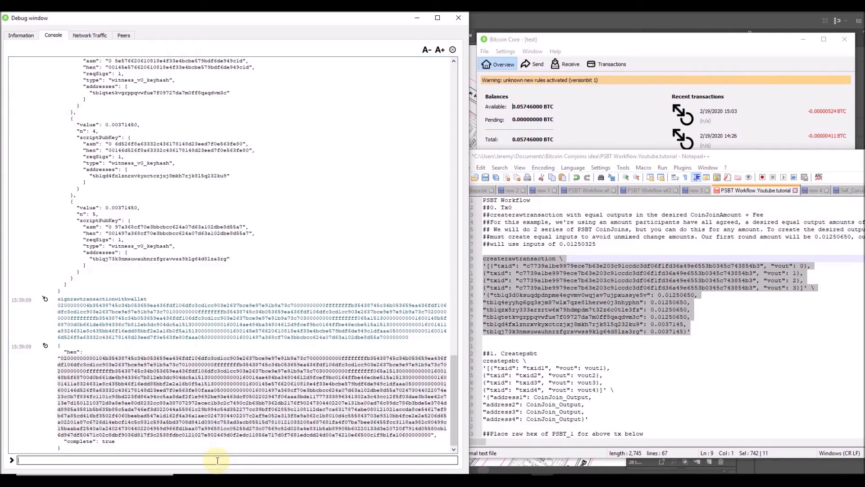
pyautogui.write('sendtoaddress')
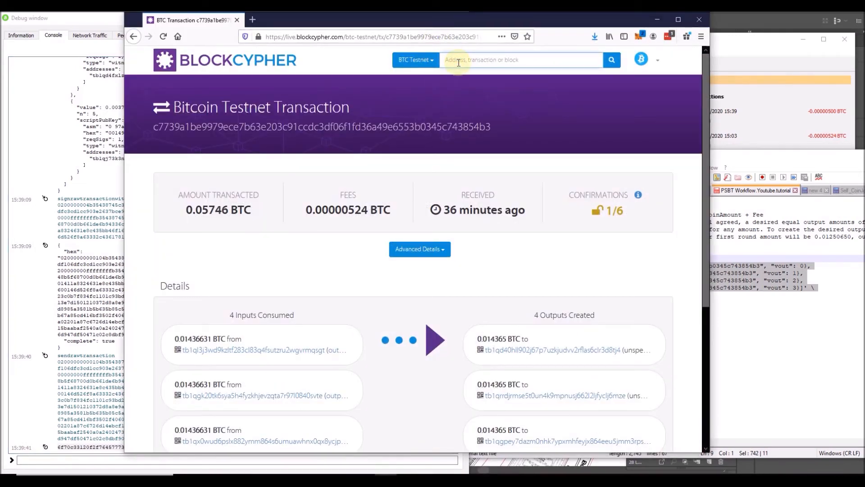
# Search BlockCypher for txid 457773356d…, then review its 0.057455 BTC total, inputs and outputs.
pyautogui.write('457773356d5937cc1ed4296b77bd2db4486032d26cedf01c9')
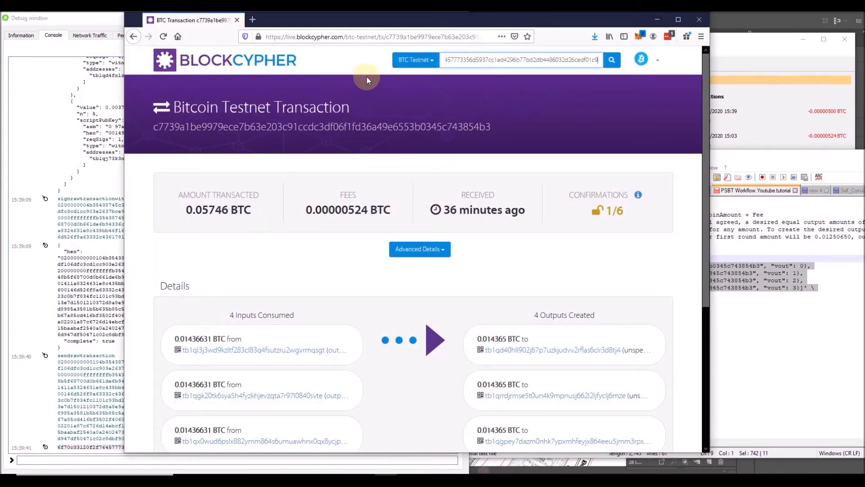
pyautogui.click(612, 60)
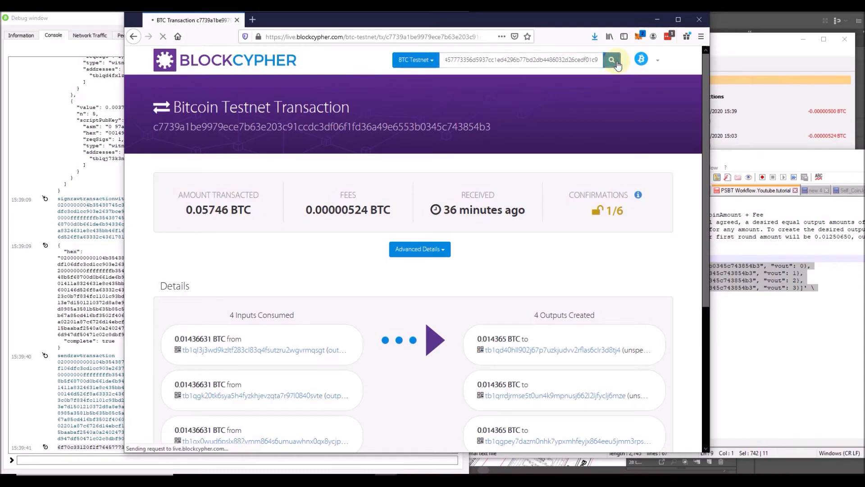
pyautogui.click(612, 60)
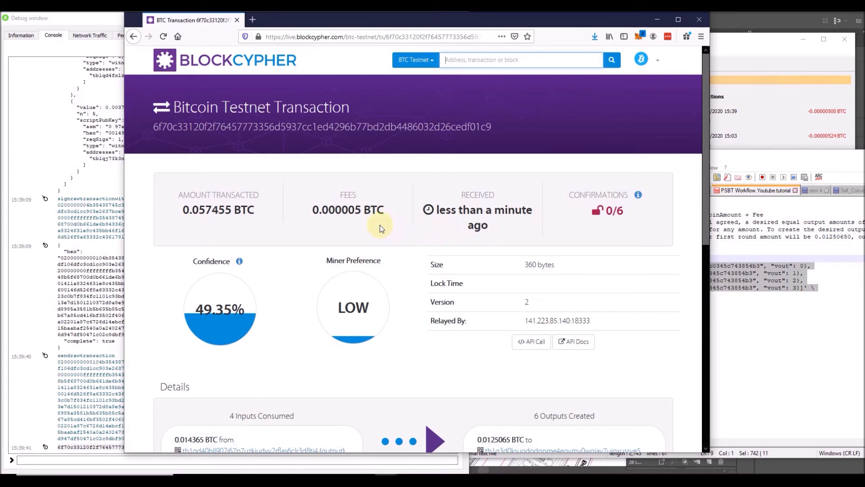
pyautogui.doubleClick(342, 209)
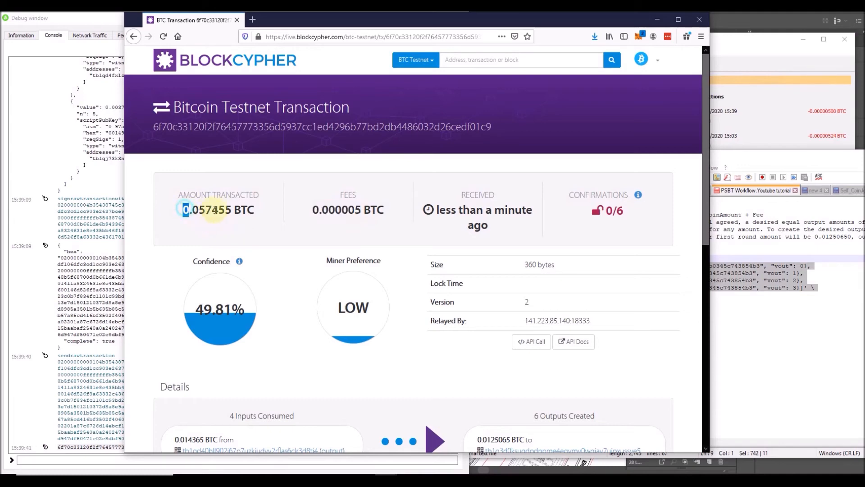
pyautogui.doubleClick(207, 209)
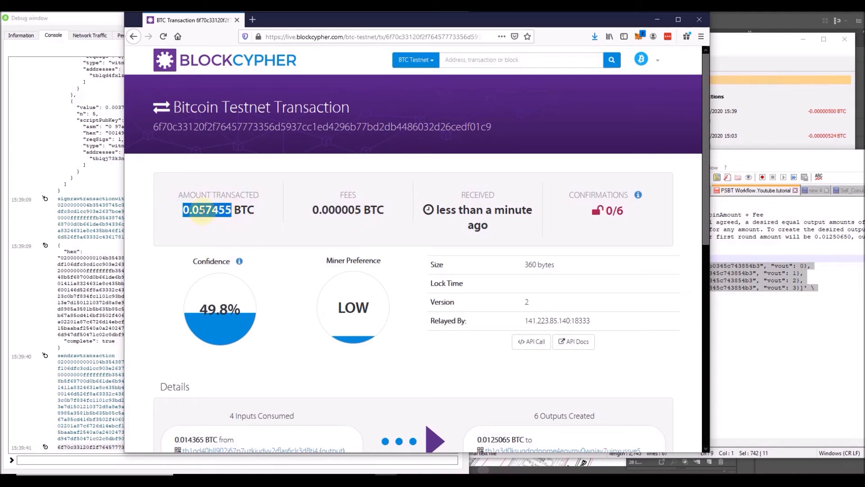
pyautogui.scroll(-3)
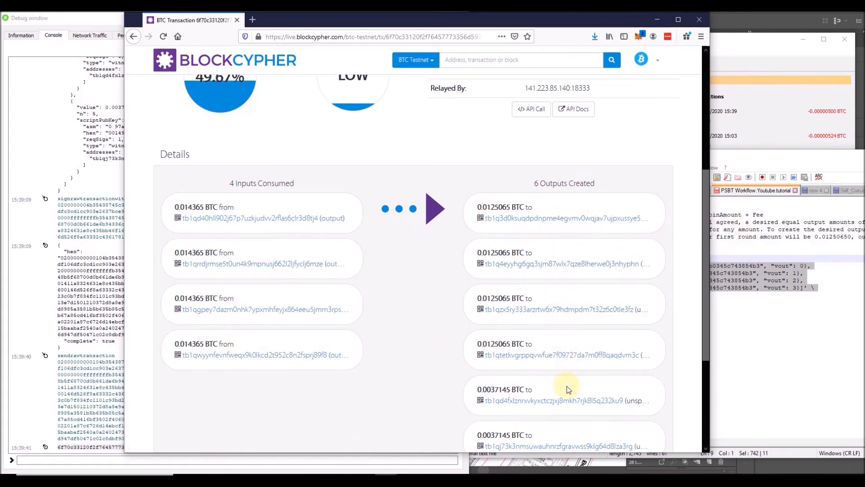
pyautogui.moveTo(446, 364)
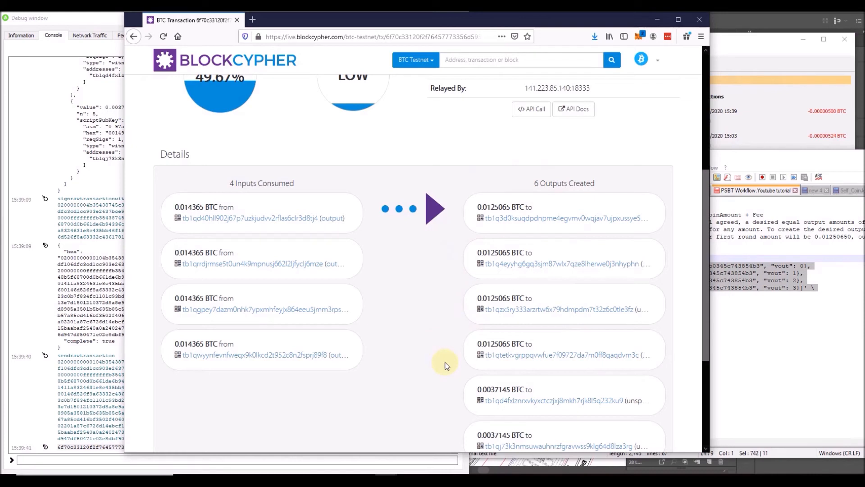
pyautogui.moveTo(535, 404)
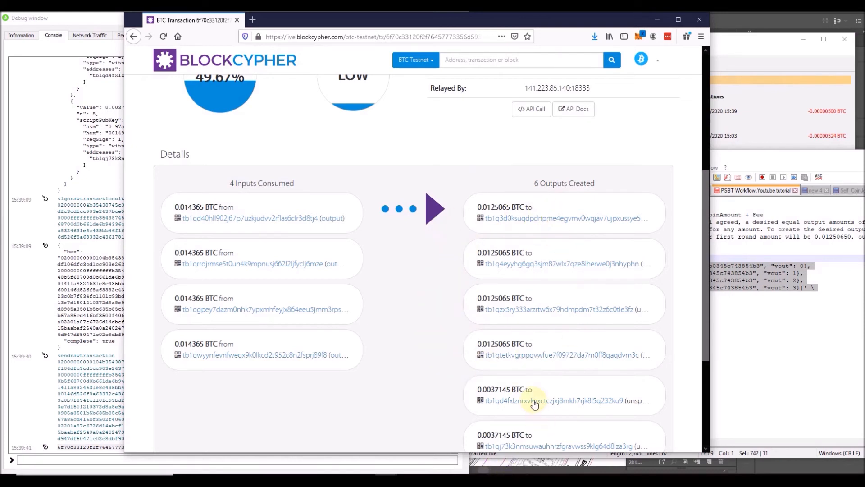
pyautogui.scroll(-3)
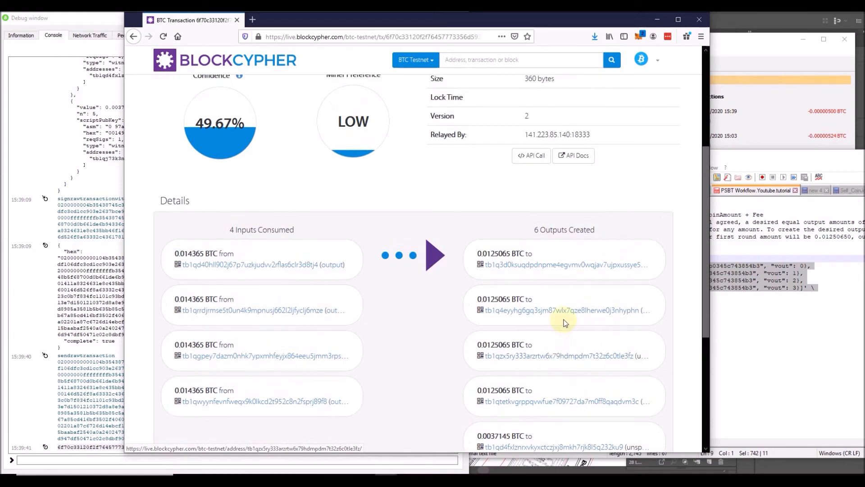
pyautogui.scroll(3)
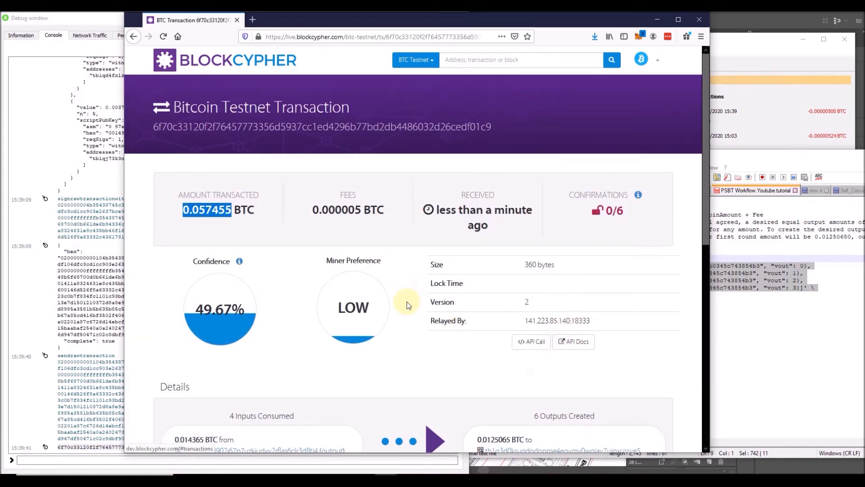
pyautogui.moveTo(606, 208)
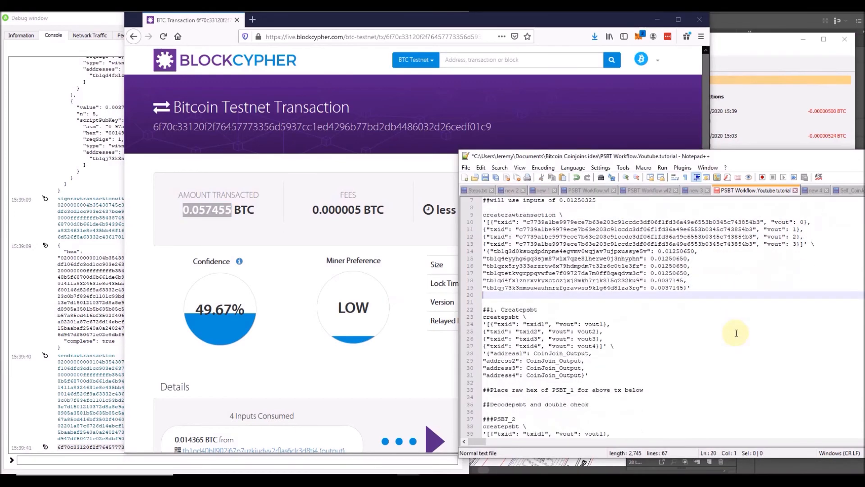
pyautogui.scroll(-3)
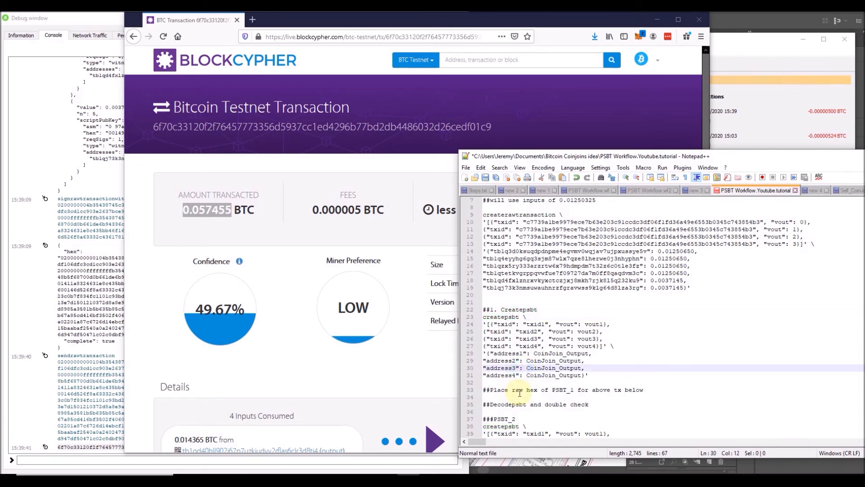
pyautogui.scroll(-3)
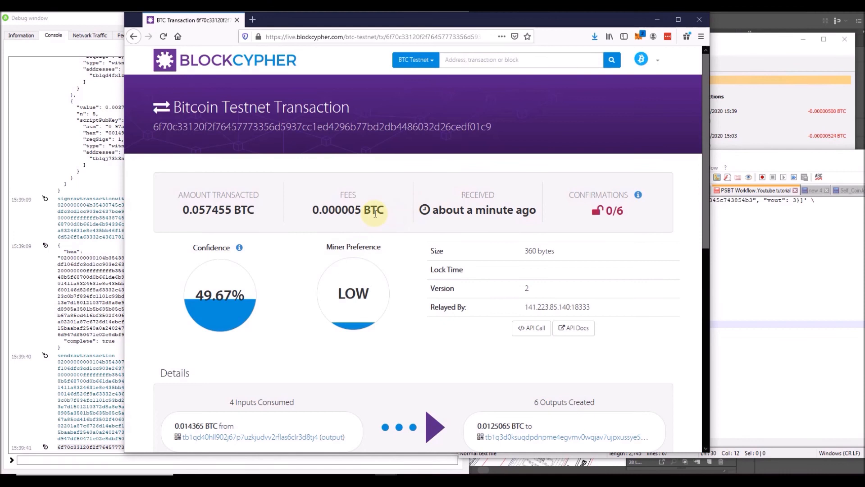
pyautogui.doubleClick(347, 210)
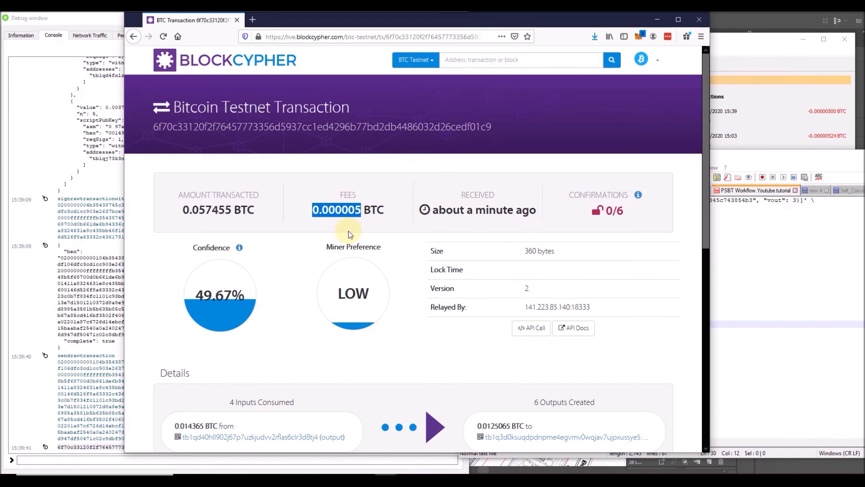
pyautogui.moveTo(356, 189)
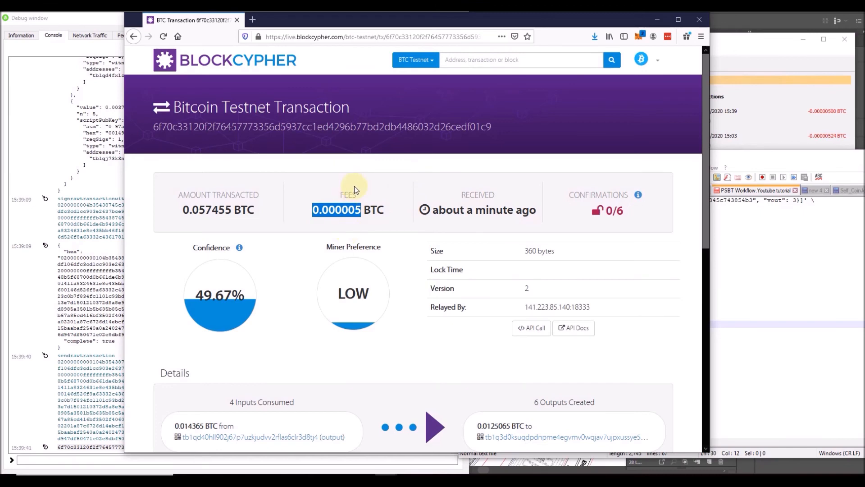
pyautogui.scroll(-3)
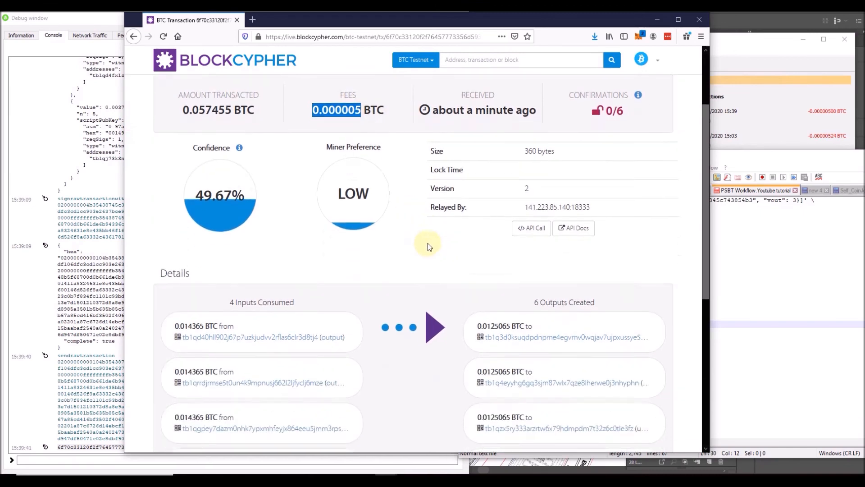
pyautogui.scroll(-3)
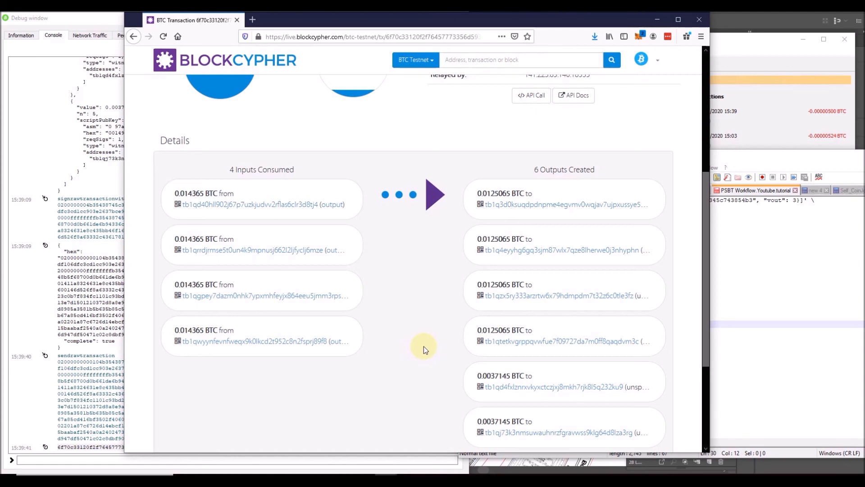
pyautogui.scroll(3)
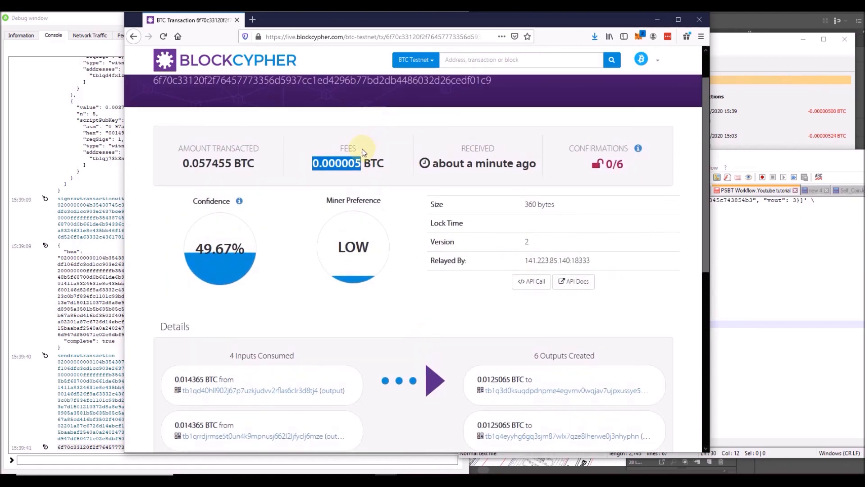
pyautogui.moveTo(417, 212)
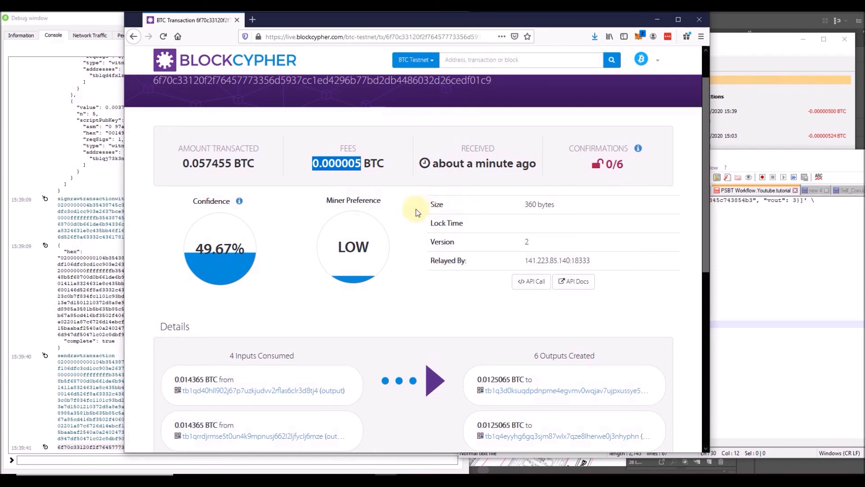
pyautogui.moveTo(522, 202)
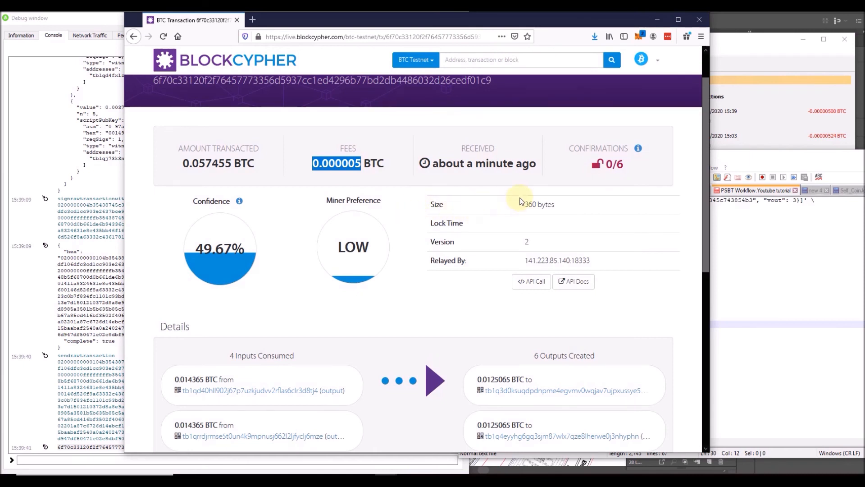